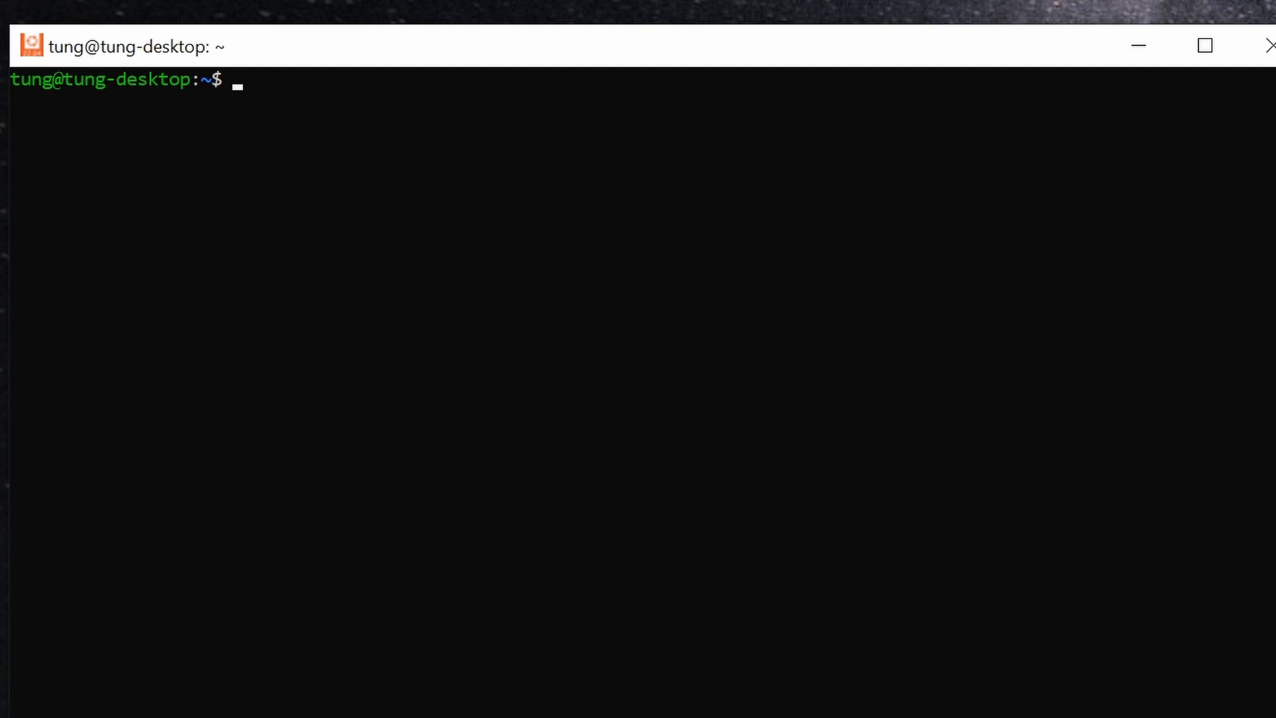
Step: Install OpenSSL and mkcert via sudo apt-get, then check the home directory with pwd
{"action": "type", "text": "sudo apt-get install openssl"}
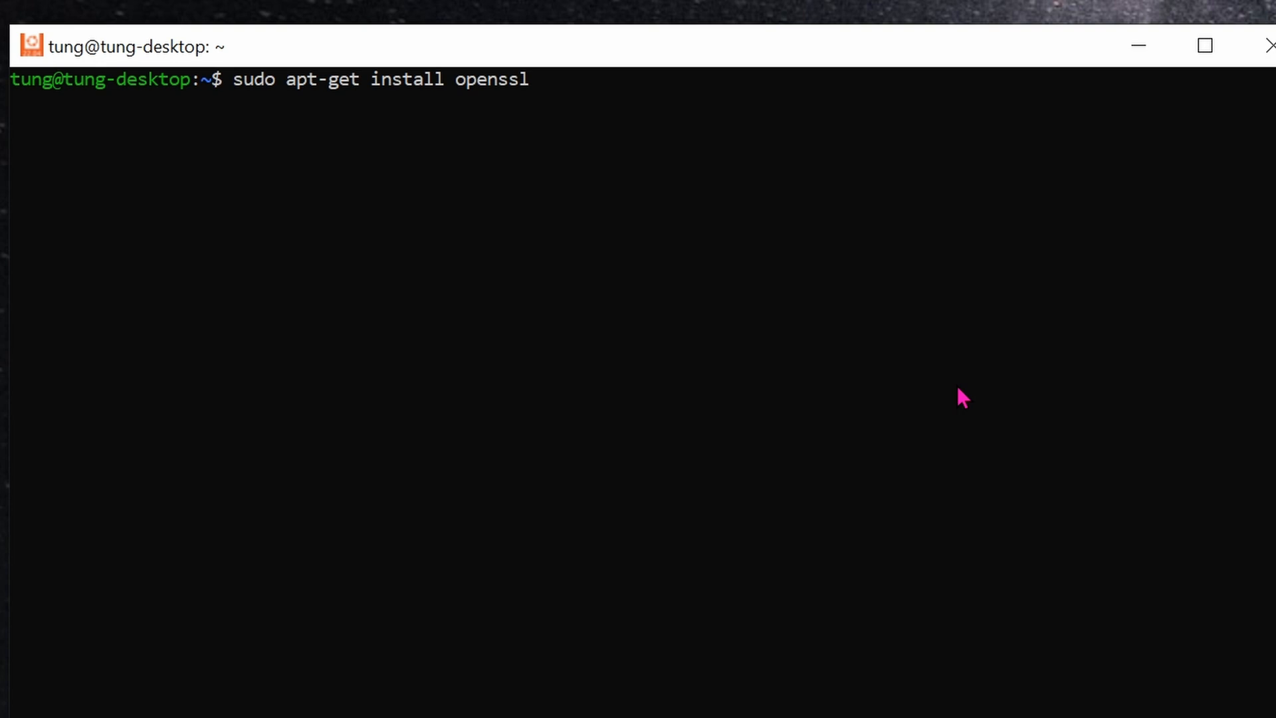
{"action": "key", "text": "Return"}
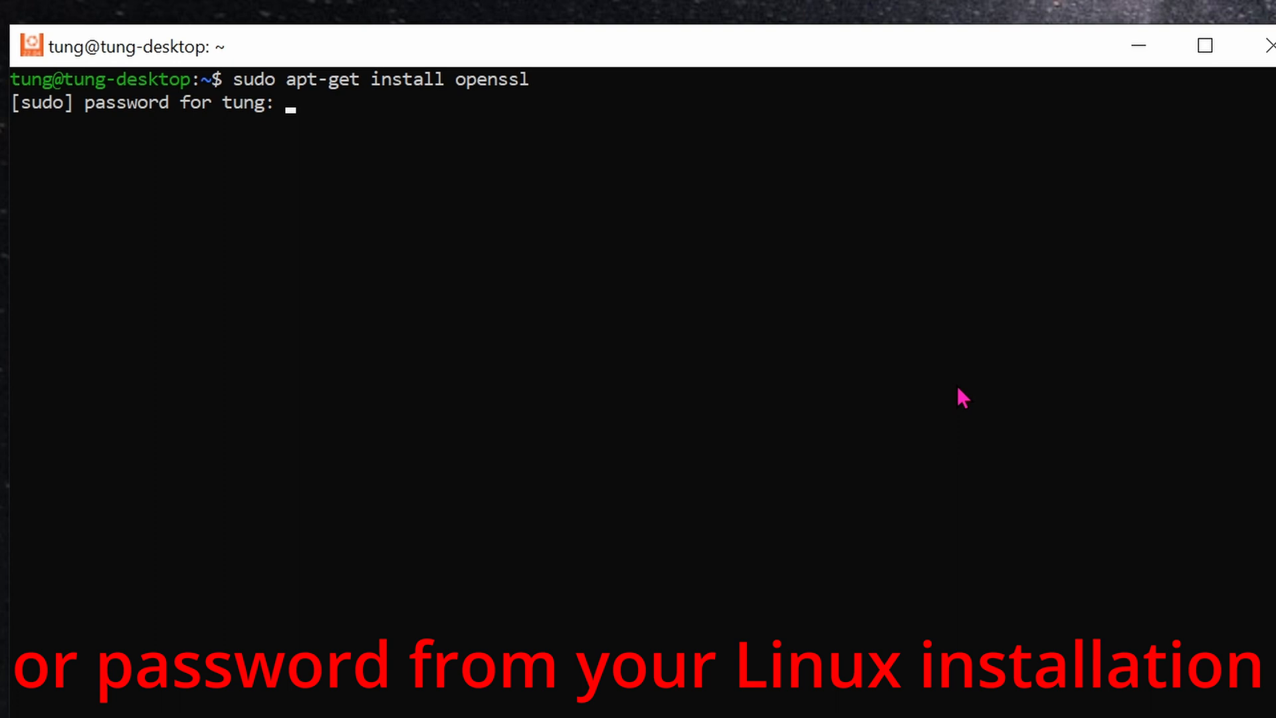
{"action": "key", "text": "Enter"}
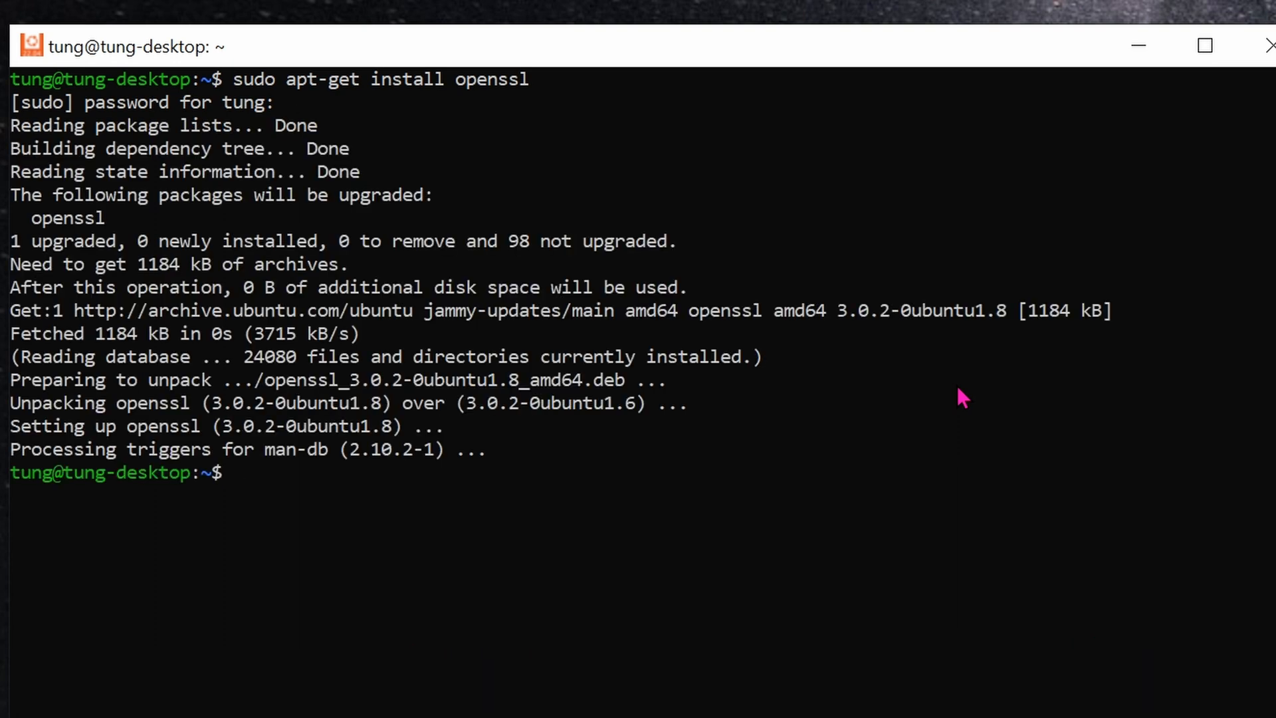
{"action": "type", "text": "sudo apt-get install mkcert"}
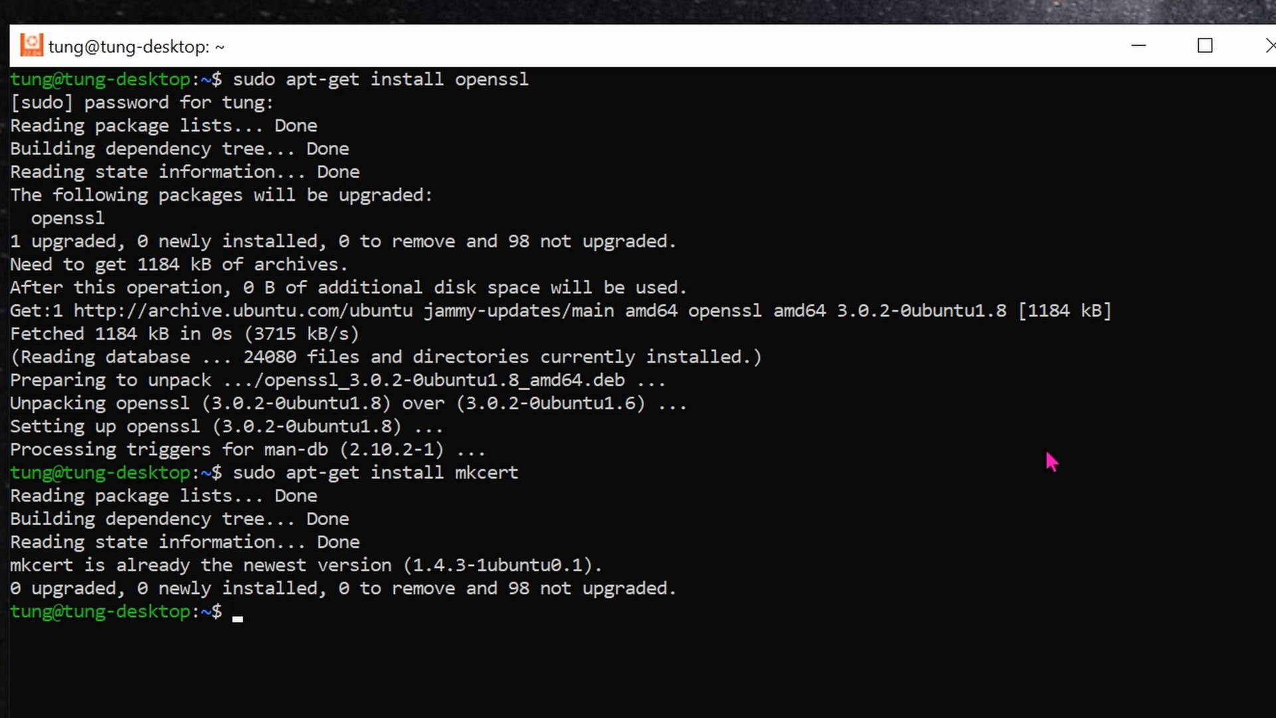
{"action": "type", "text": "pwd"}
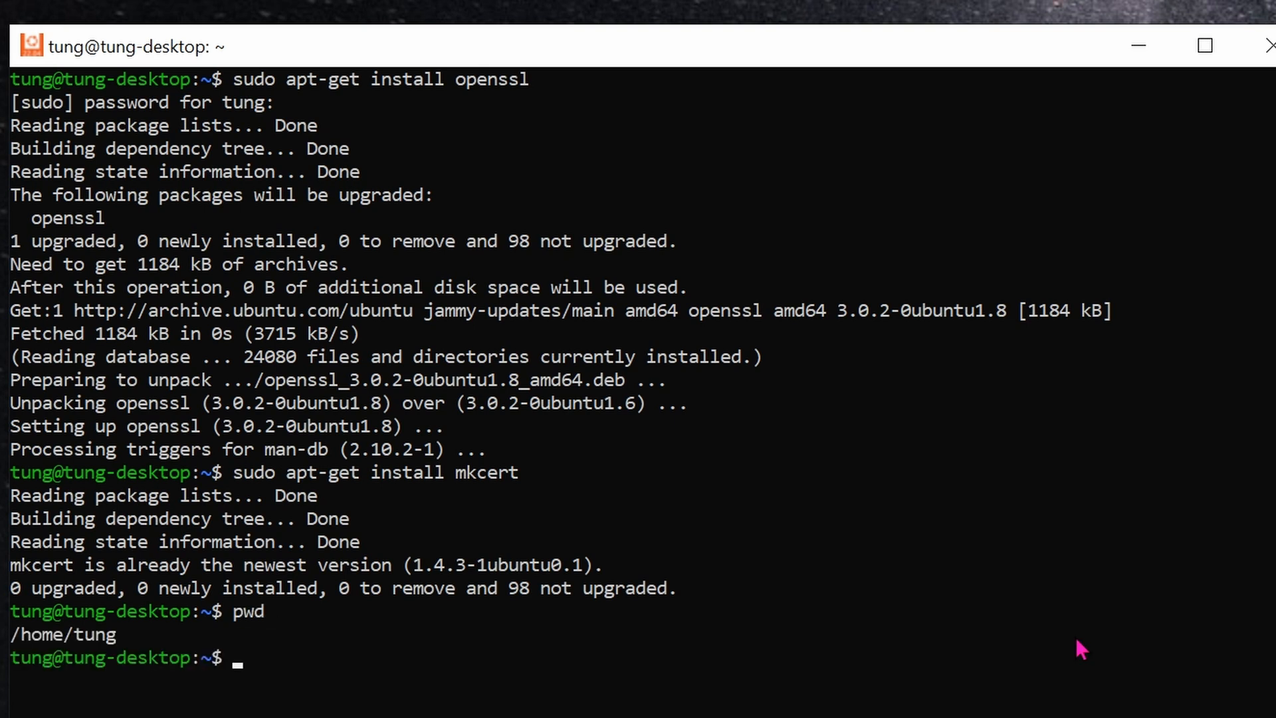
Step: Make a cert folder and run mkcert for homeassistant and 192.168.1.229
{"action": "type", "text": "mkdir cert"}
{"action": "type", "text": "cd ~/cert"}
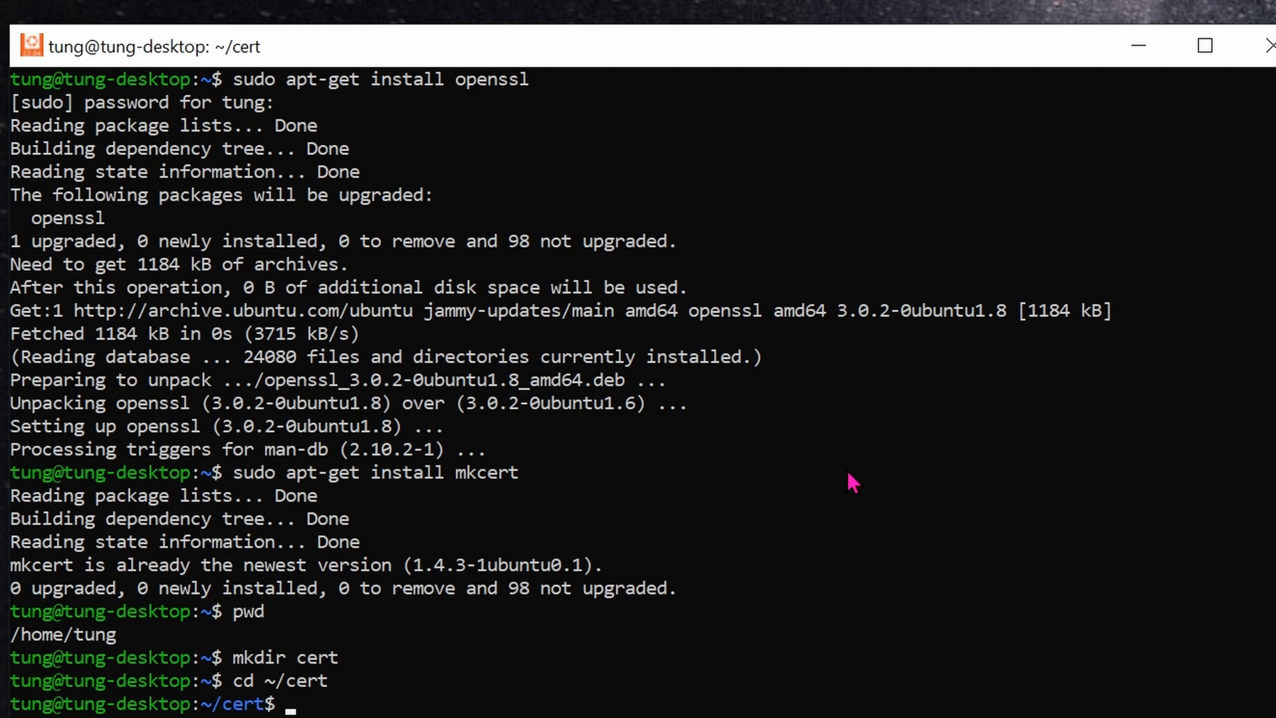
{"action": "type", "text": "mkcert homeassistant 192.168.1.229"}
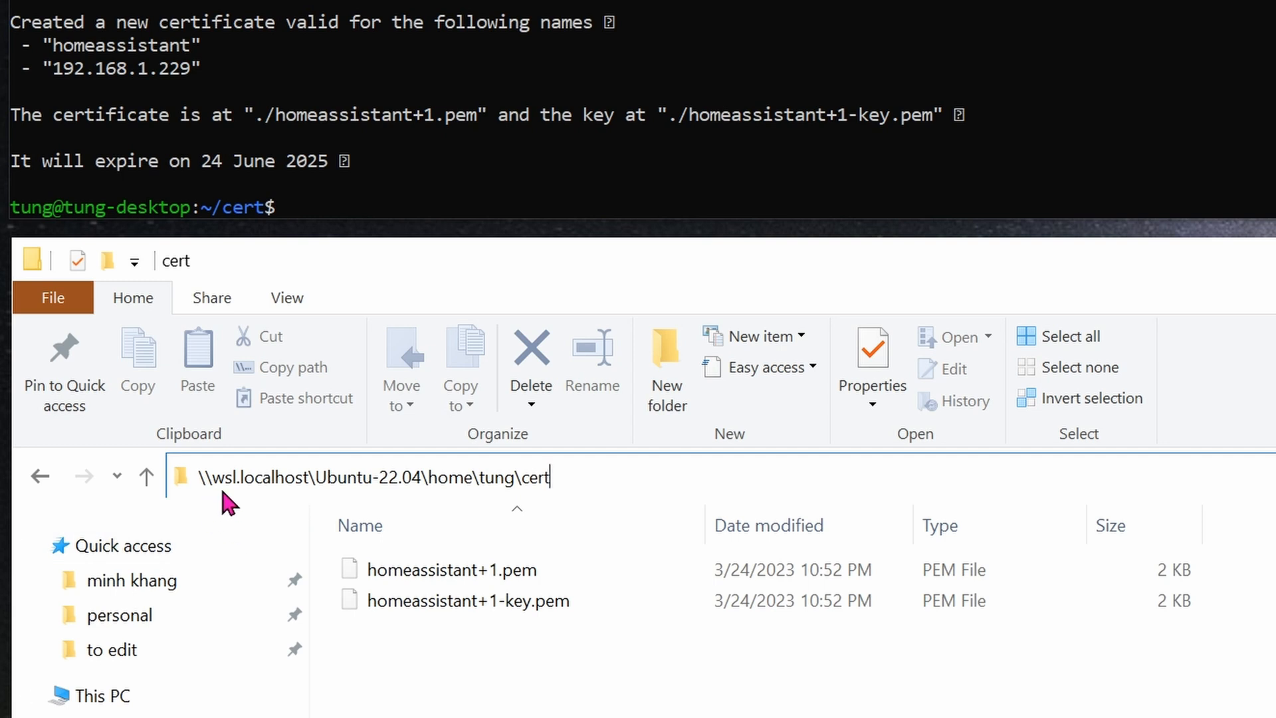
{"action": "mouse_move", "coordinate": [309, 504]}
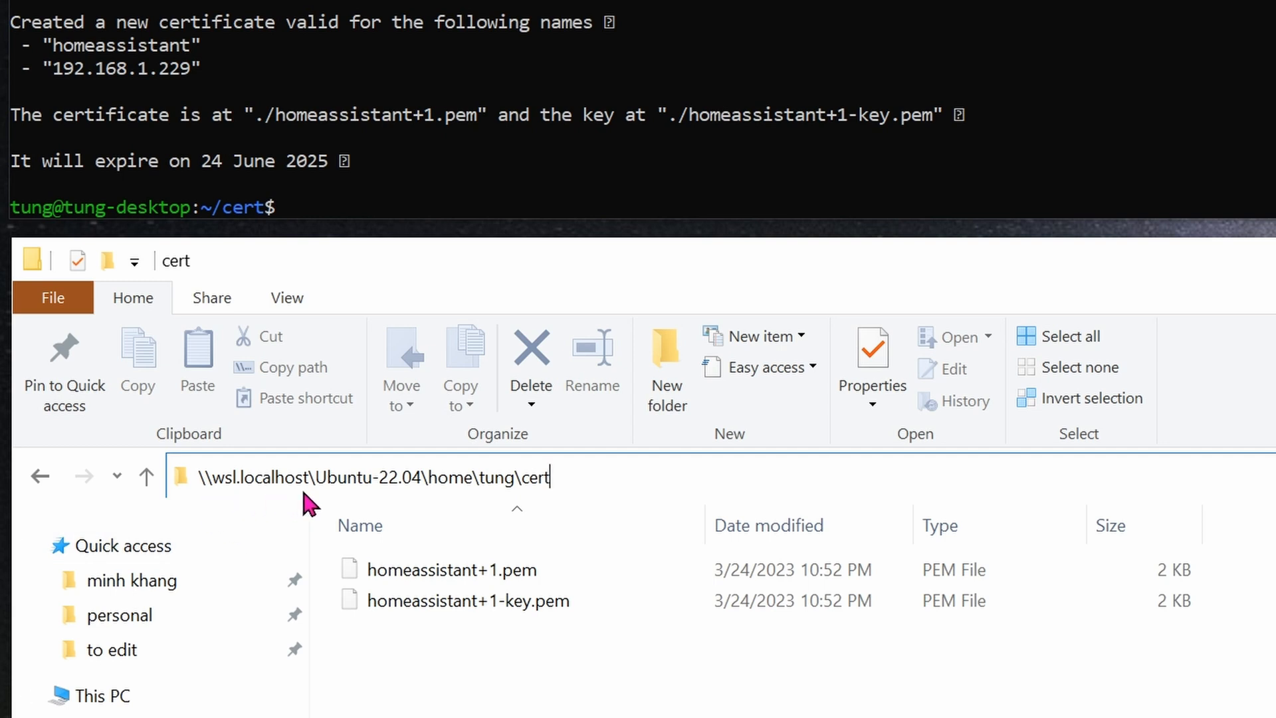
{"action": "mouse_move", "coordinate": [392, 504]}
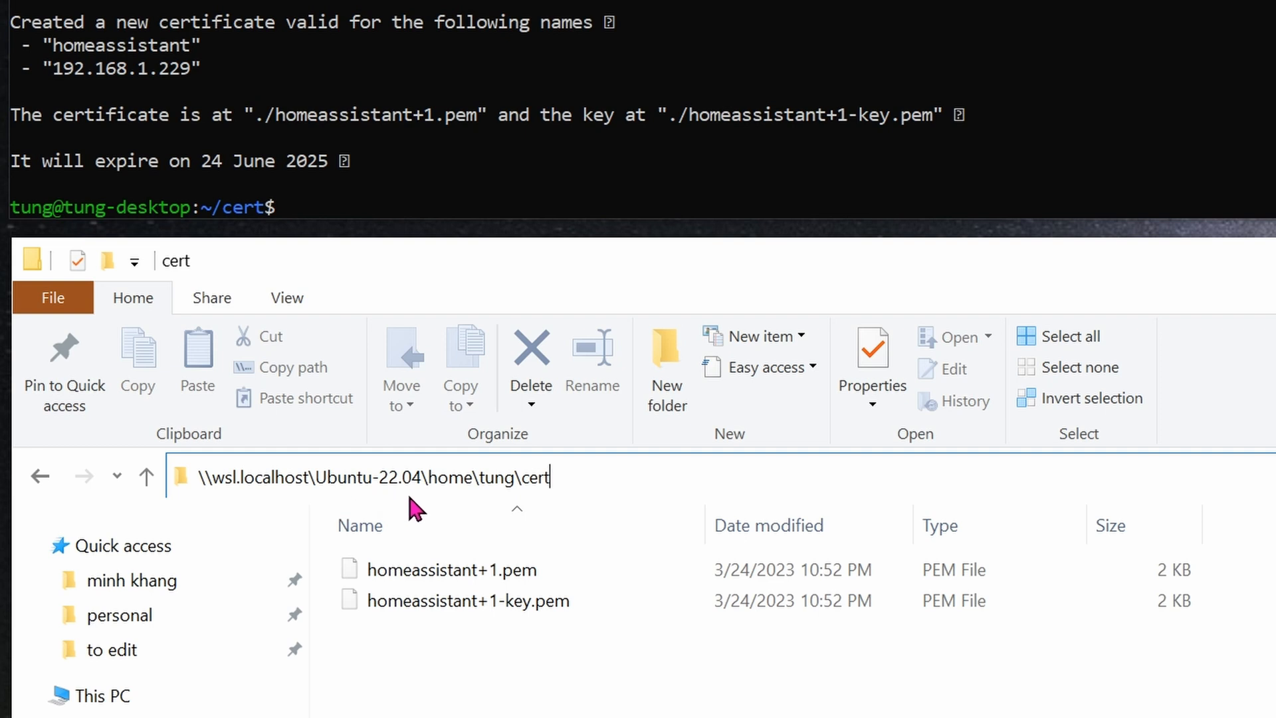
{"action": "mouse_move", "coordinate": [456, 508]}
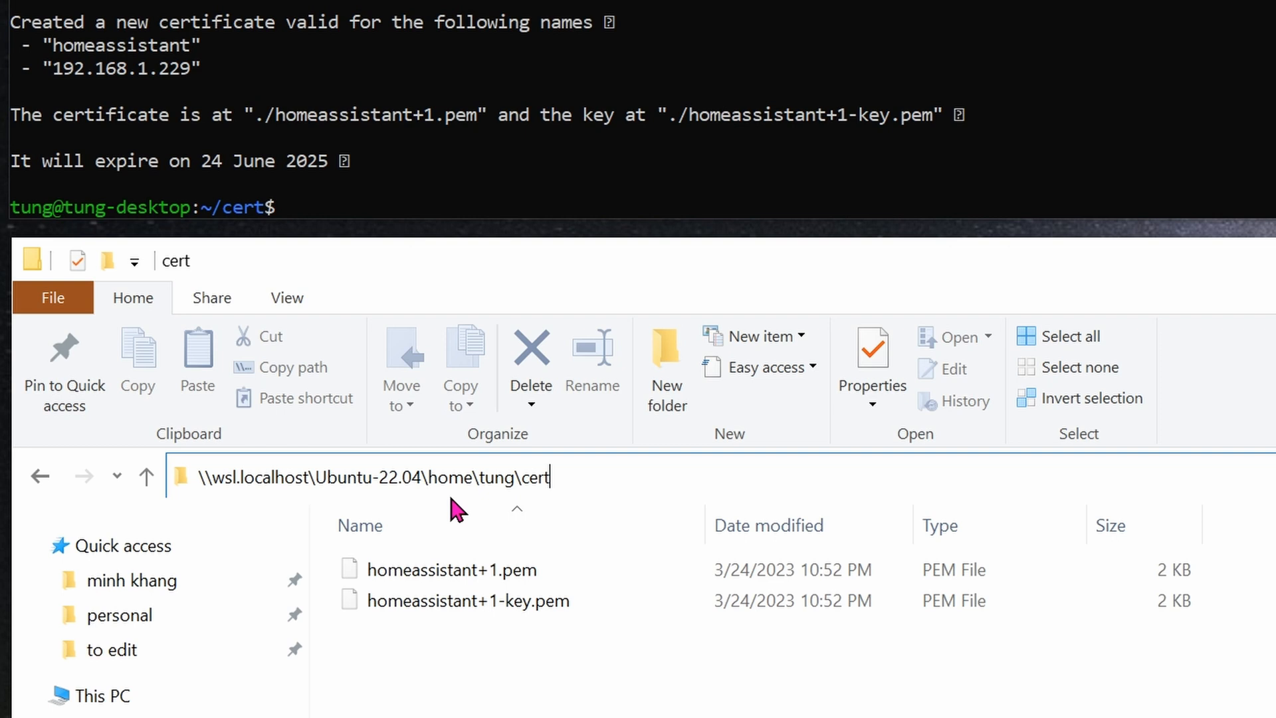
{"action": "mouse_move", "coordinate": [504, 508]}
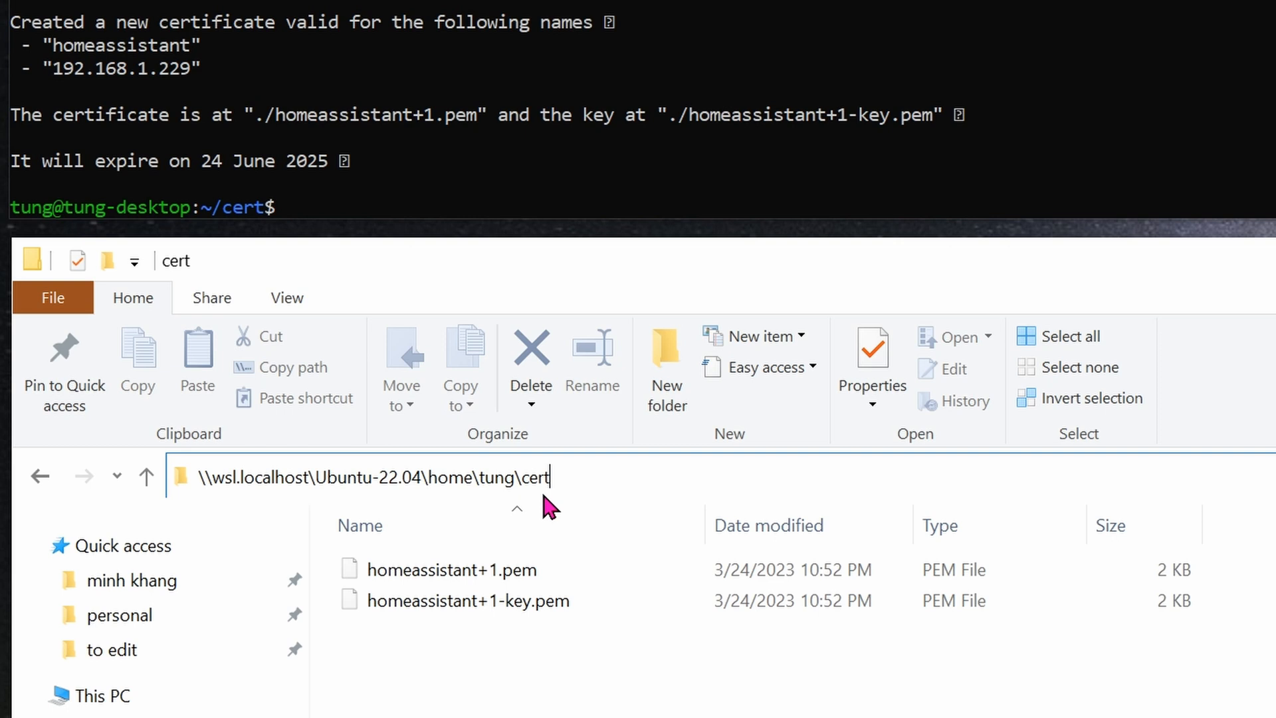
Step: Rename the key file to homeassistant-key.pem and query mkcert -CAROOT
{"action": "left_click", "coordinate": [452, 569]}
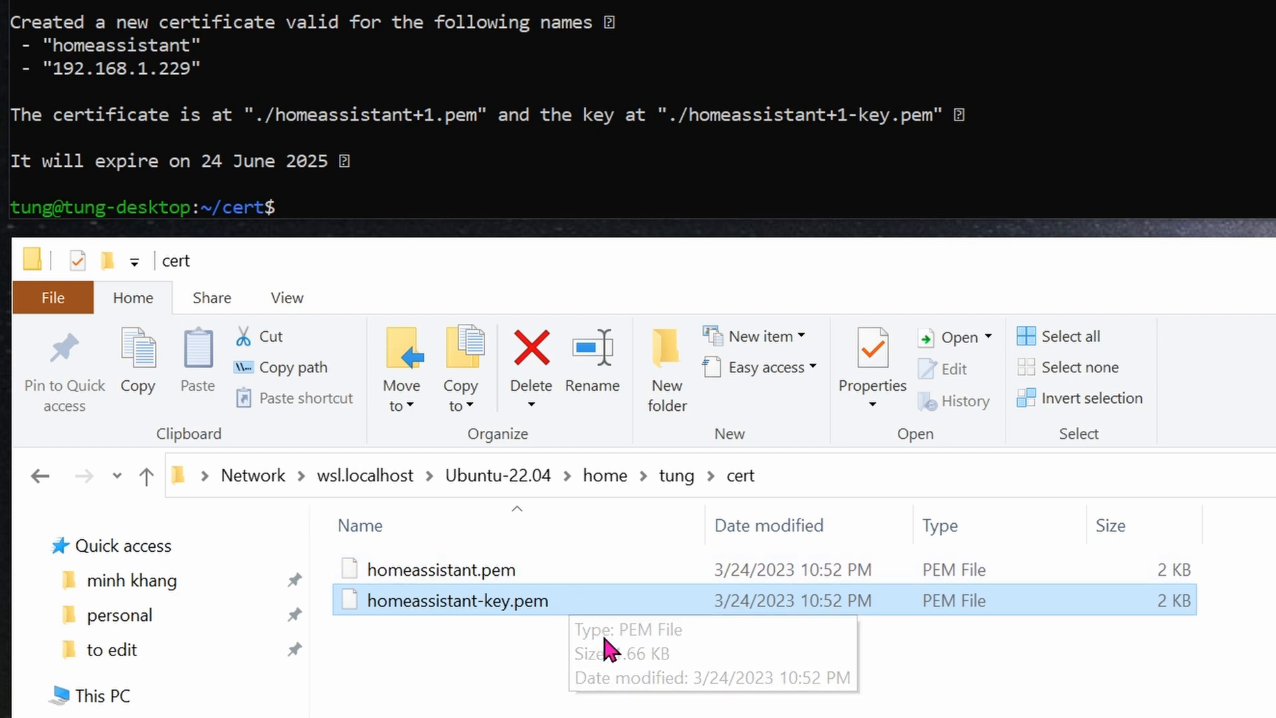
{"action": "type", "text": "mkcert -CAROOT"}
{"action": "type", "text": "mkcert -install"}
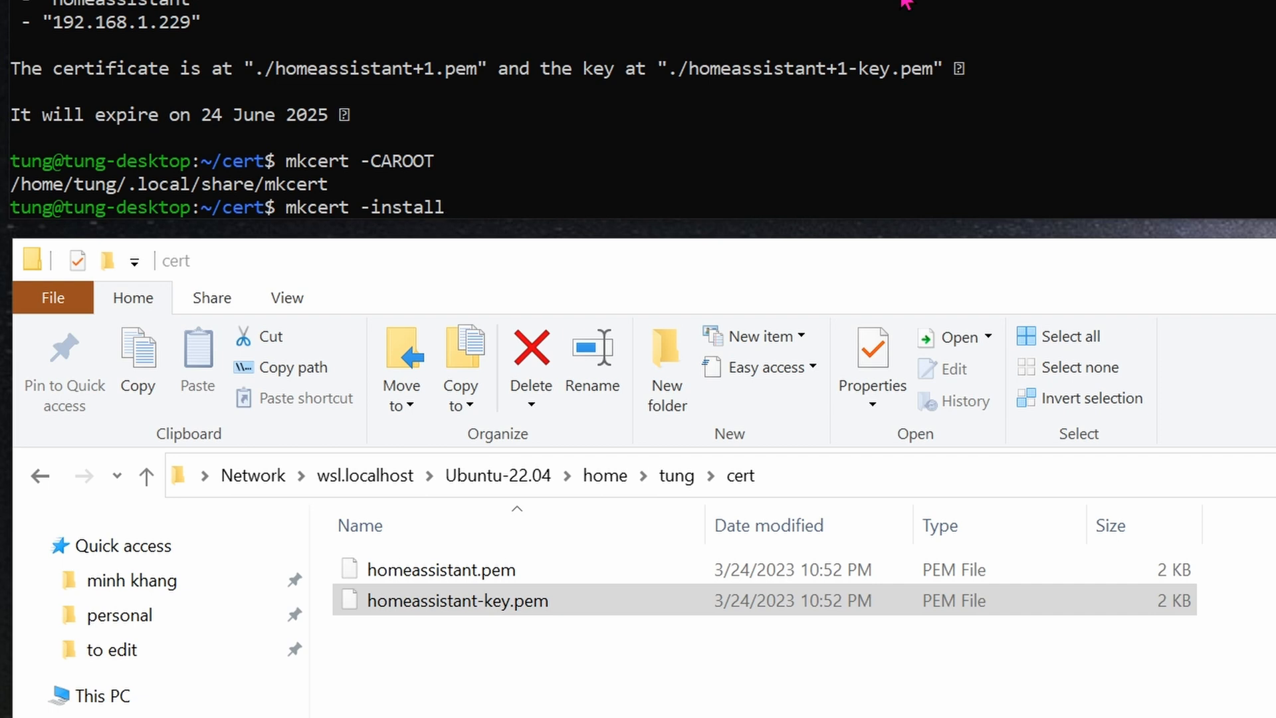
Step: Run mkcert -install to add the local root CA to the trust store
{"action": "key", "text": "Return"}
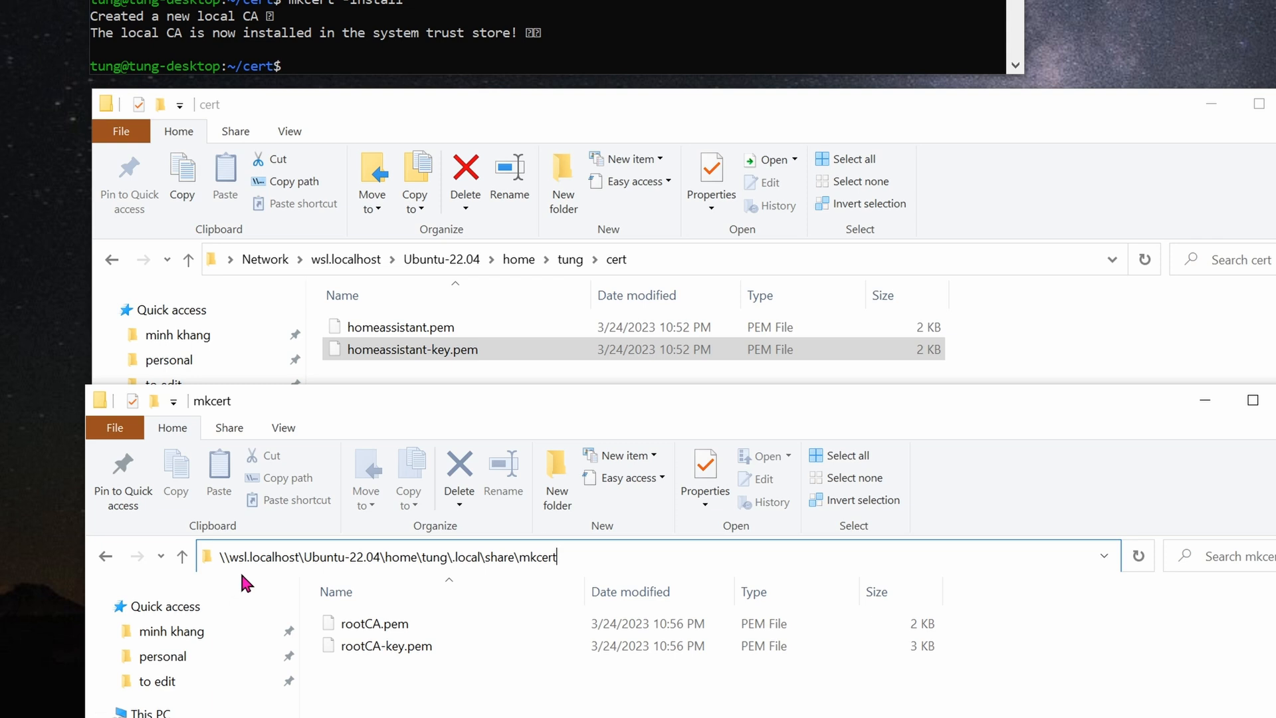
{"action": "mouse_move", "coordinate": [309, 578]}
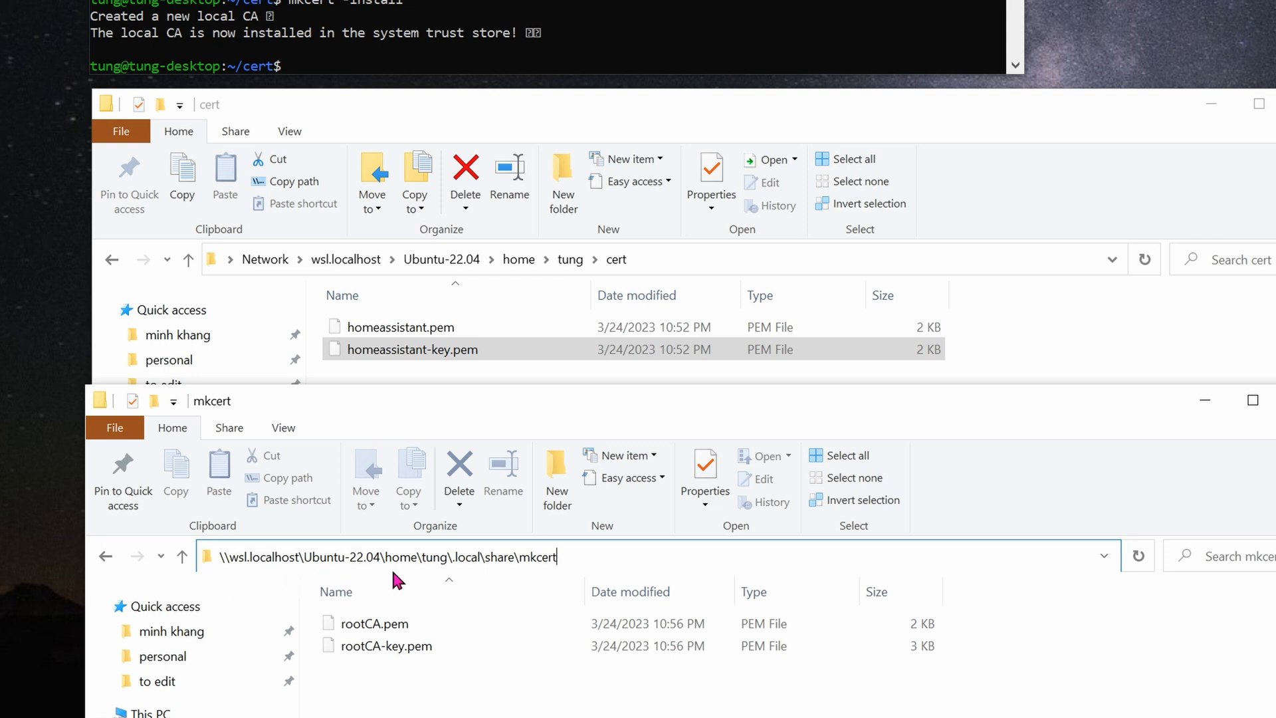
{"action": "mouse_move", "coordinate": [456, 579]}
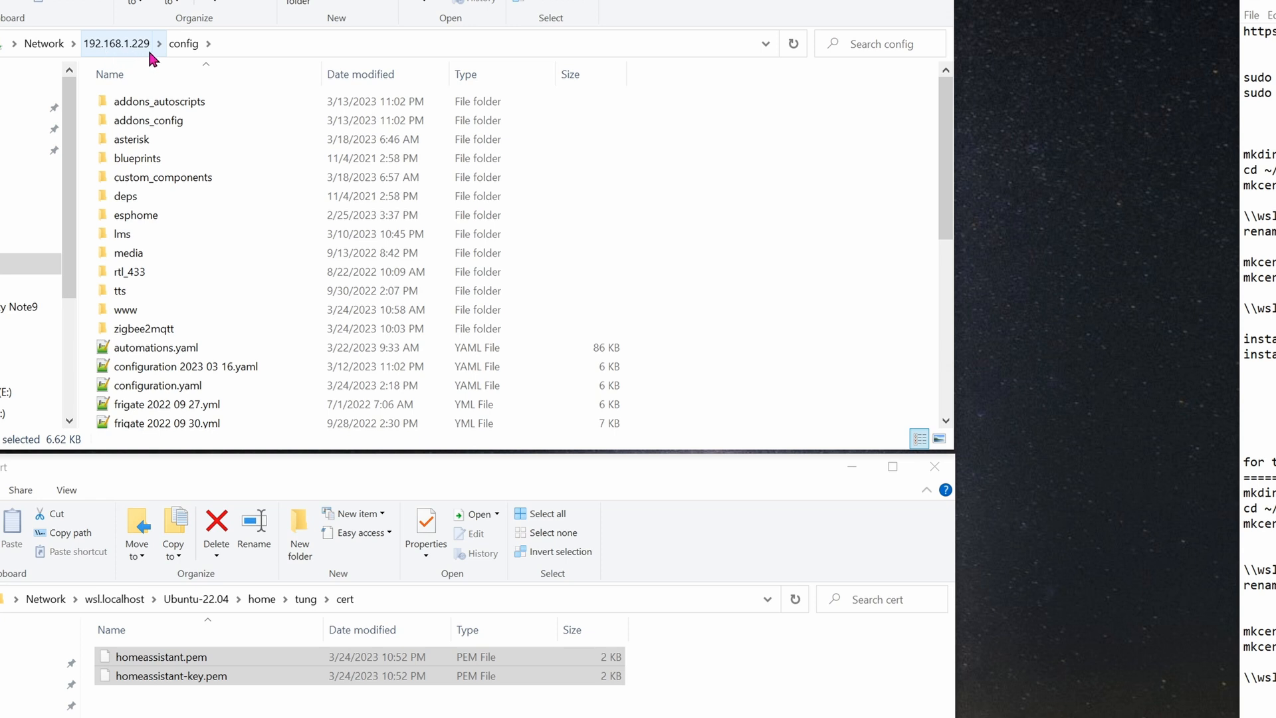
{"action": "mouse_move", "coordinate": [130, 139]}
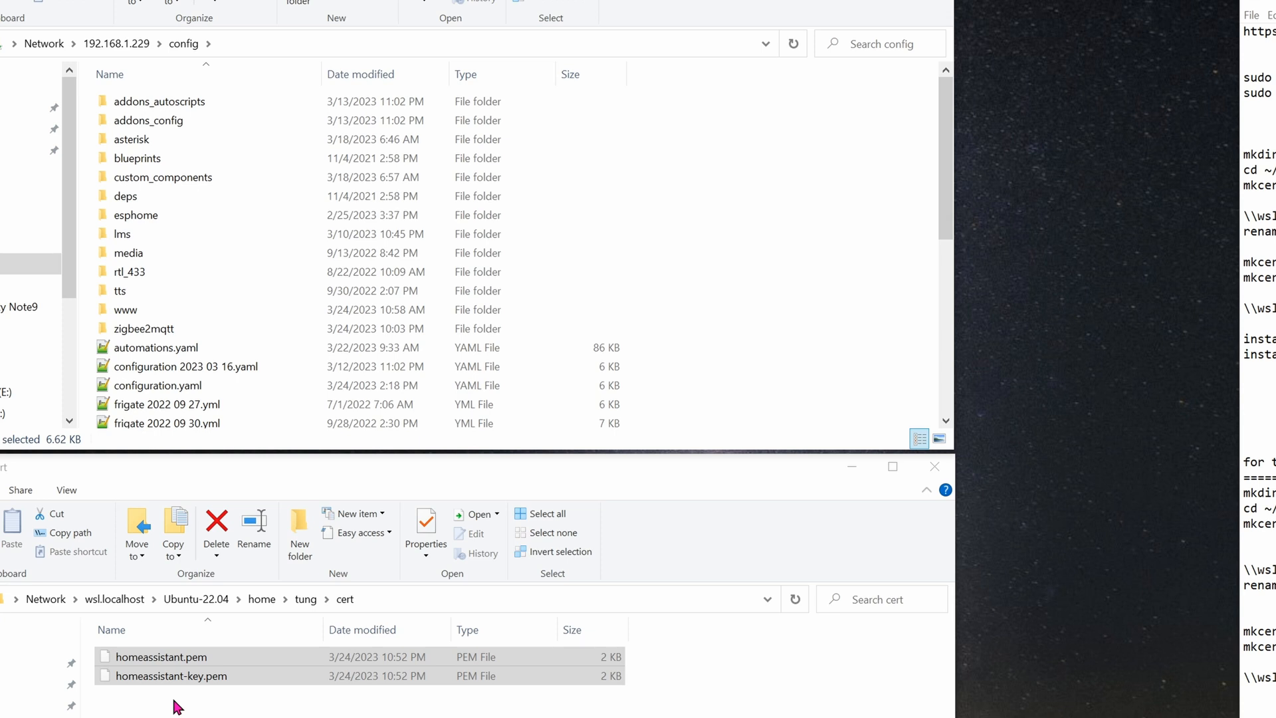
Step: Show the \\192.168.1.229\config share beside the two .pem certificate files
{"action": "left_click", "coordinate": [171, 675]}
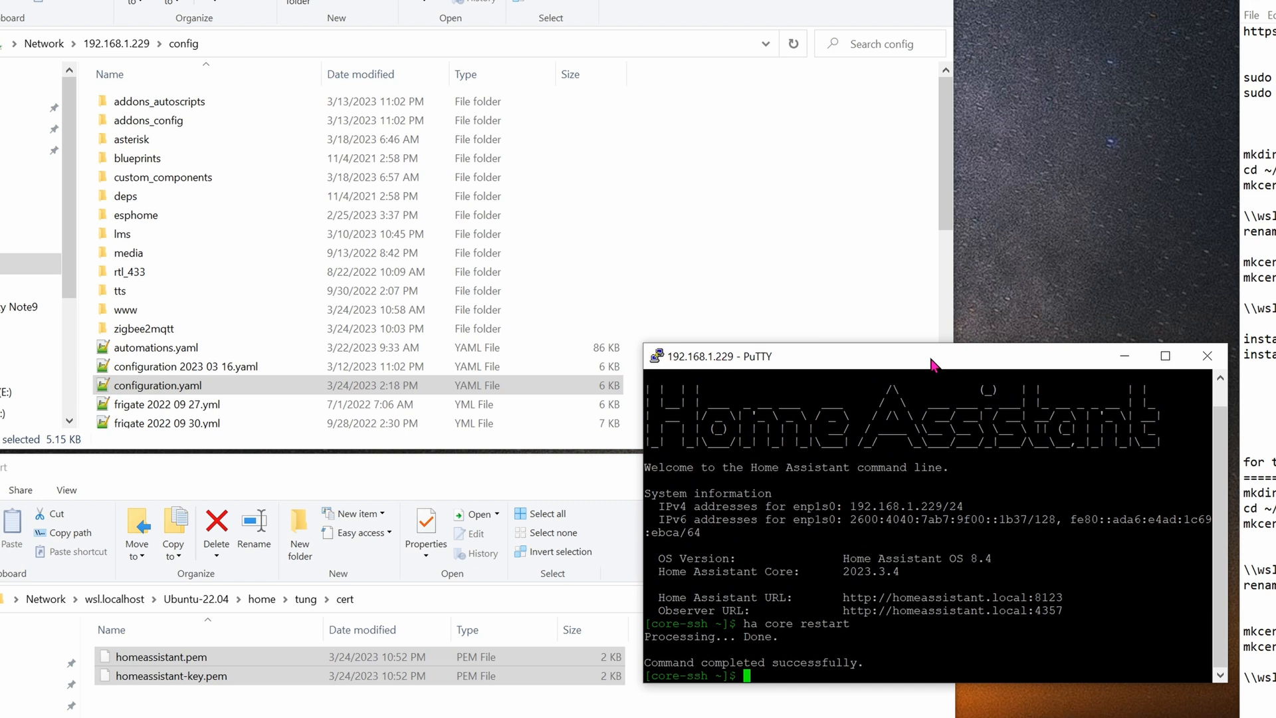
Step: Run ha core restart in the PuTTY SSH session
{"action": "type", "text": "ha core restart"}
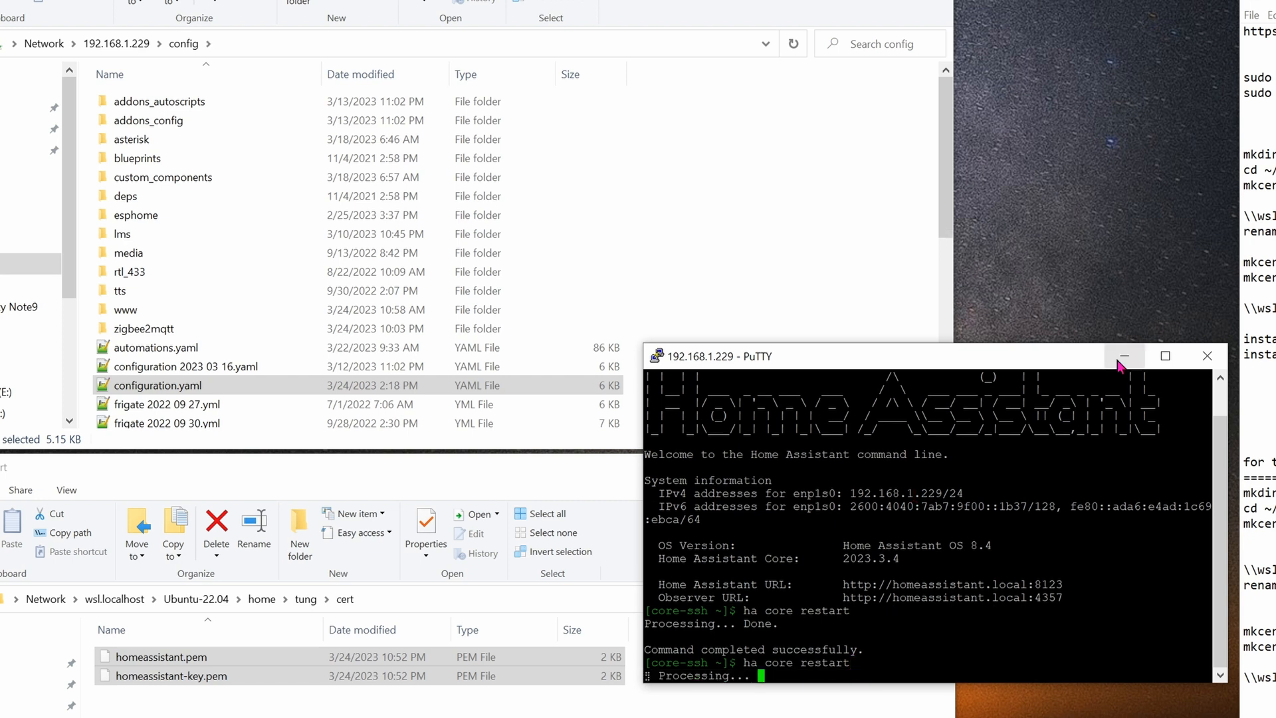
{"action": "mouse_move", "coordinate": [1124, 355]}
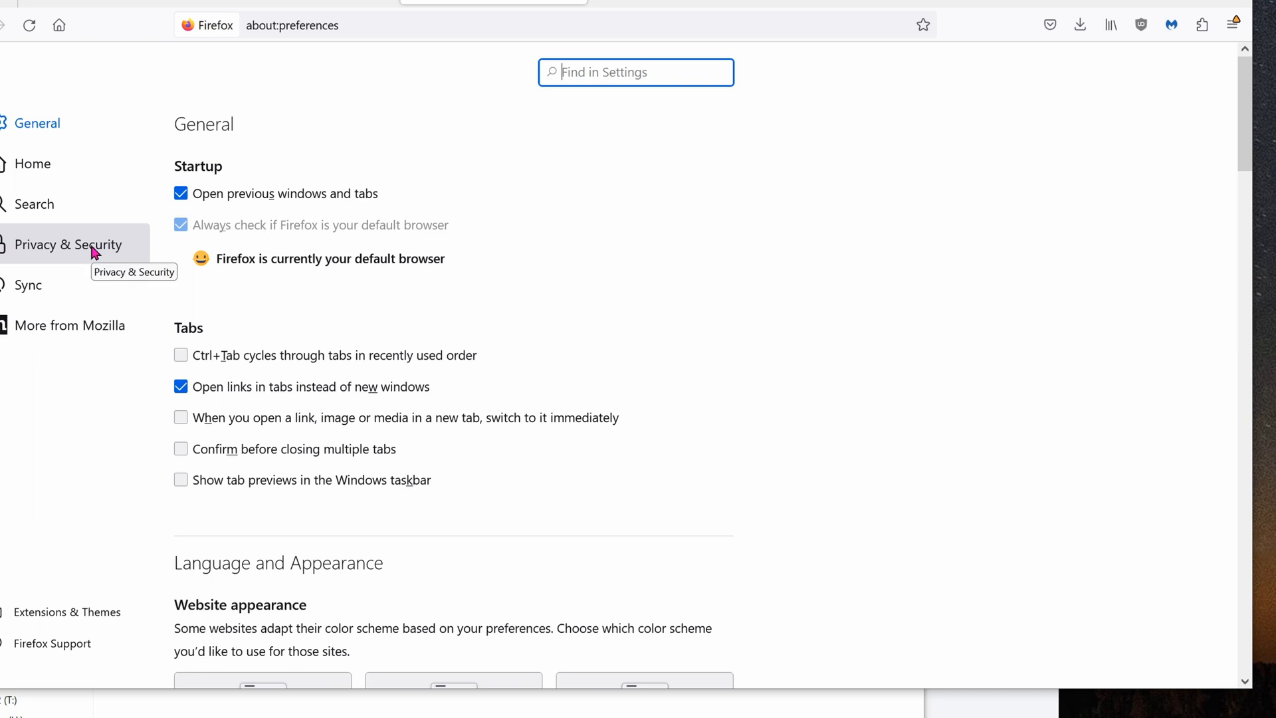
Step: Import rootCA.pem as a Firefox authority trusted for websites and email
{"action": "left_click", "coordinate": [68, 244]}
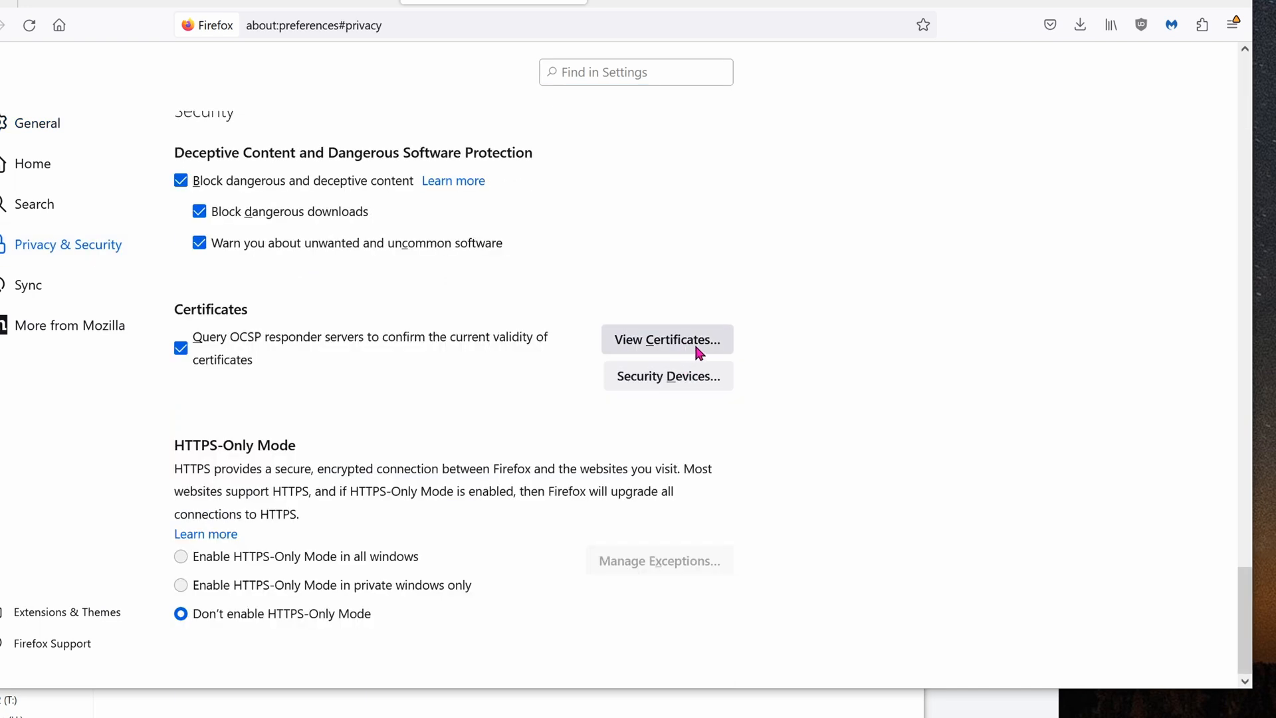
{"action": "left_click", "coordinate": [666, 340]}
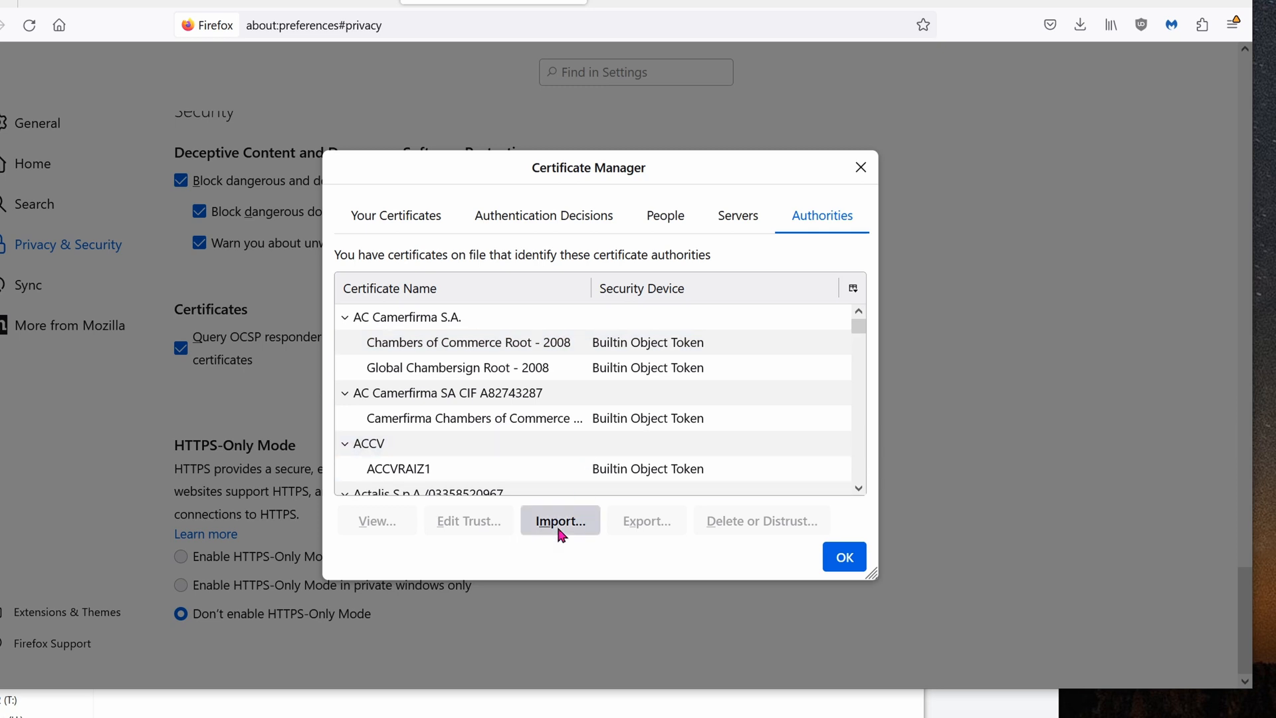
{"action": "left_click", "coordinate": [560, 521]}
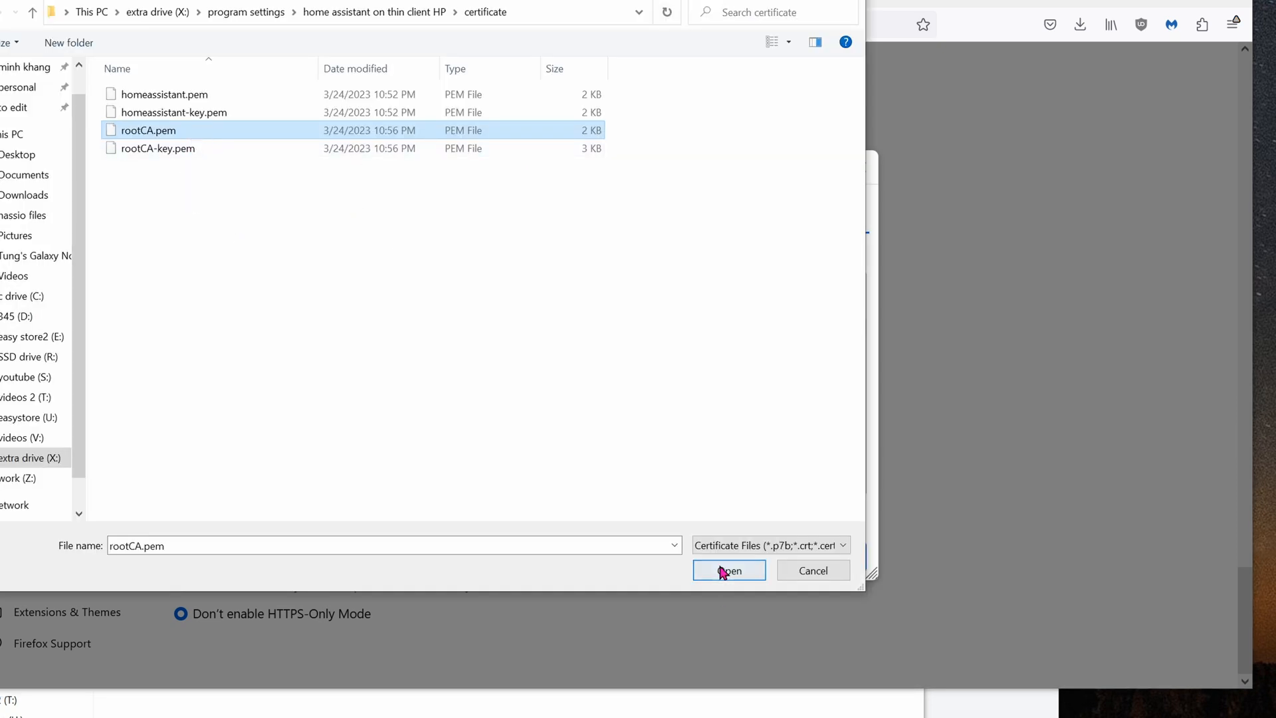
{"action": "left_click", "coordinate": [726, 570]}
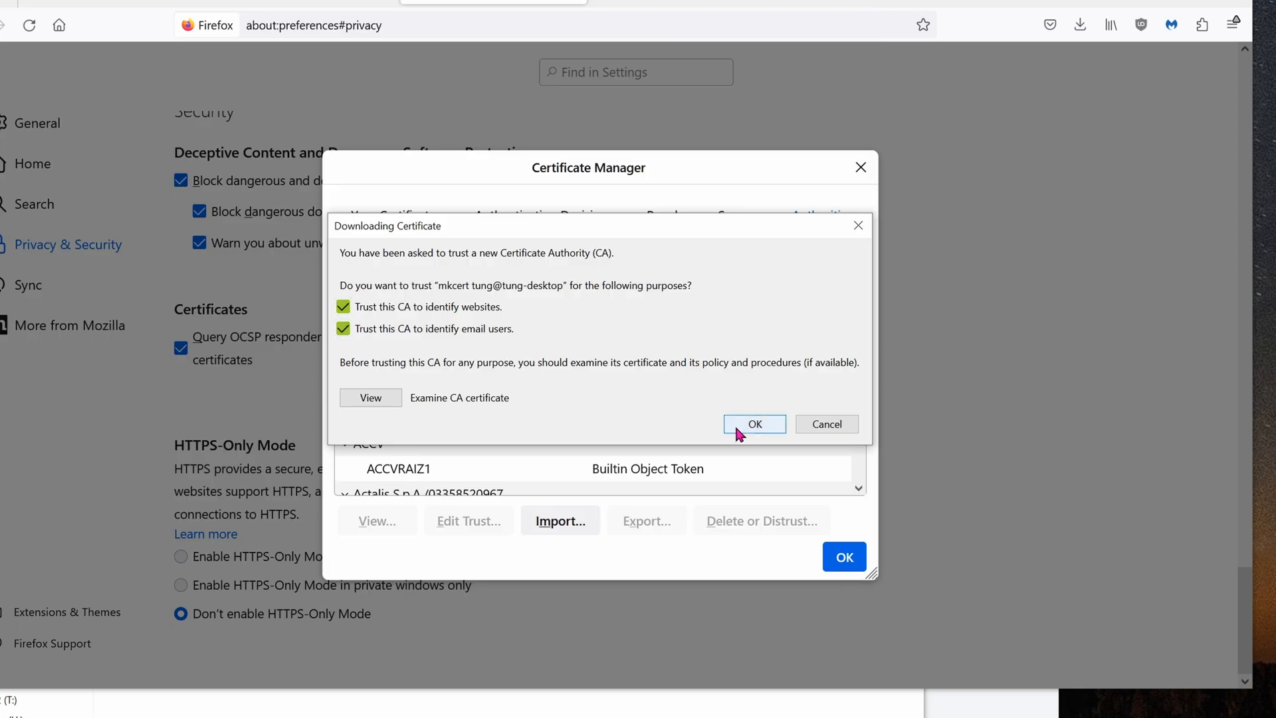
{"action": "left_click", "coordinate": [753, 424]}
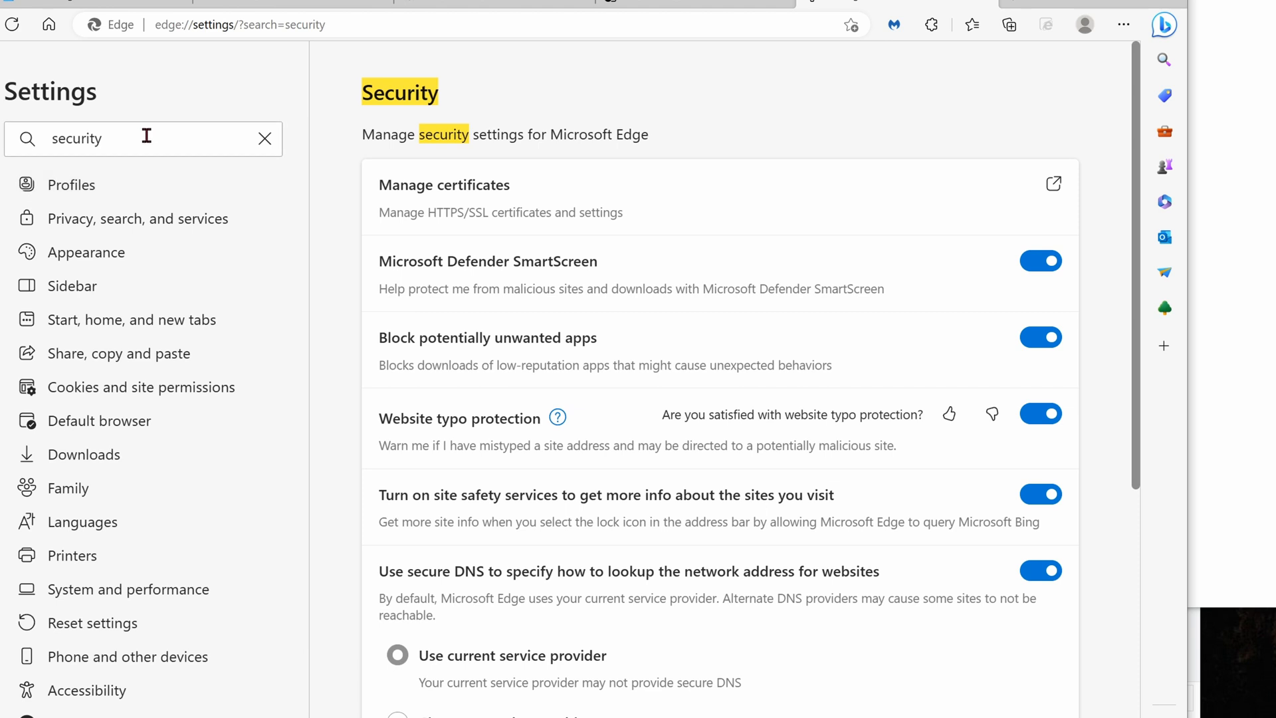
{"action": "mouse_move", "coordinate": [523, 208]}
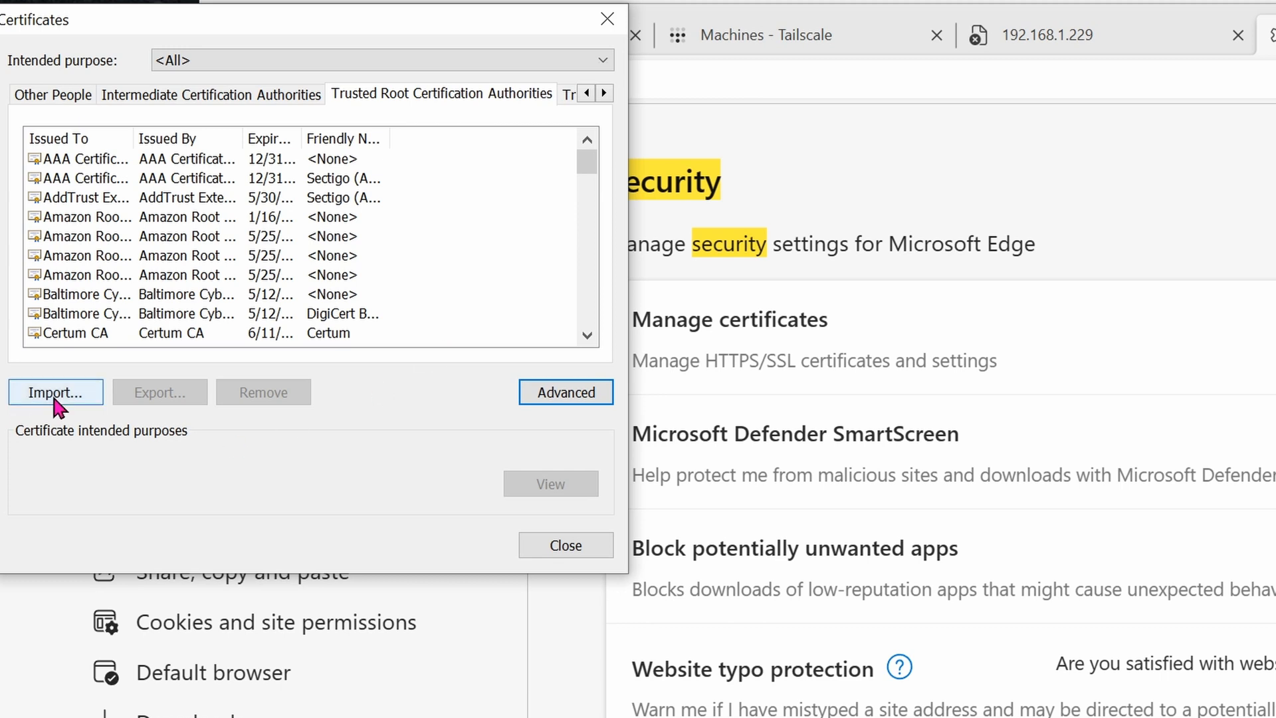
Step: Import rootCA.pem into the Trusted Root Certification Authorities store through Edge's certificate manager
{"action": "left_click", "coordinate": [55, 392]}
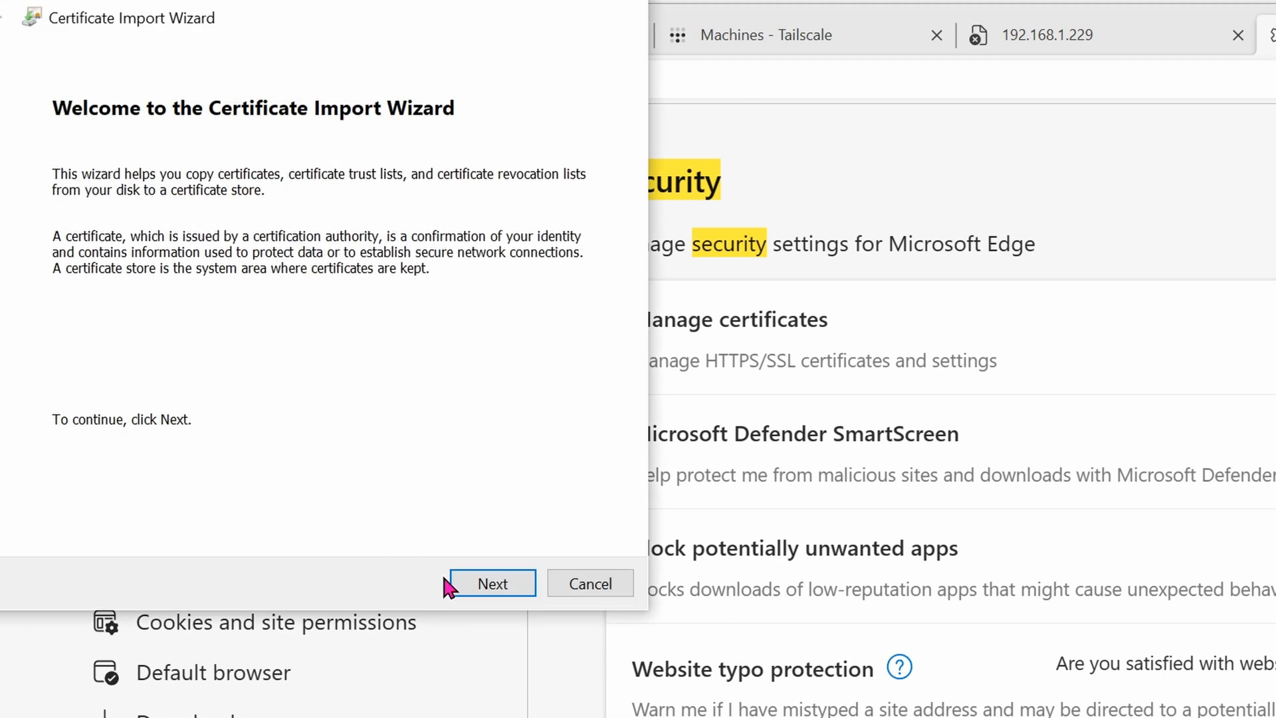
{"action": "left_click", "coordinate": [492, 583]}
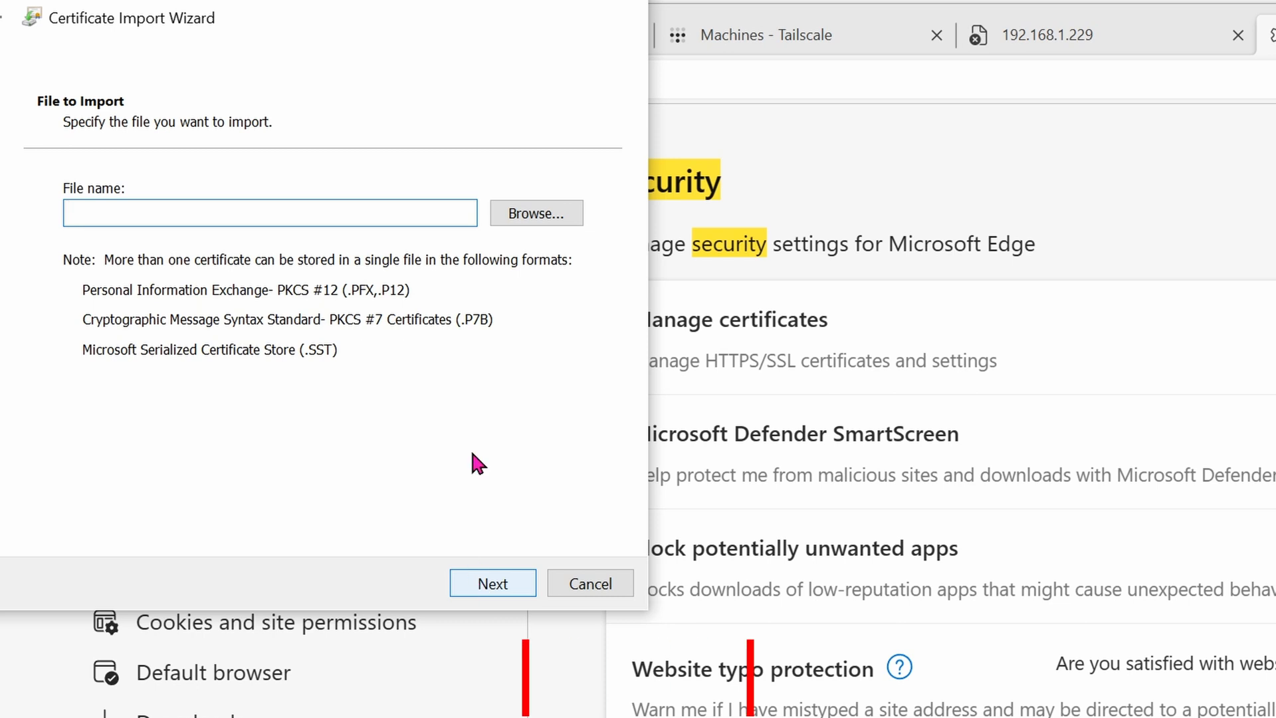
{"action": "left_click", "coordinate": [536, 213]}
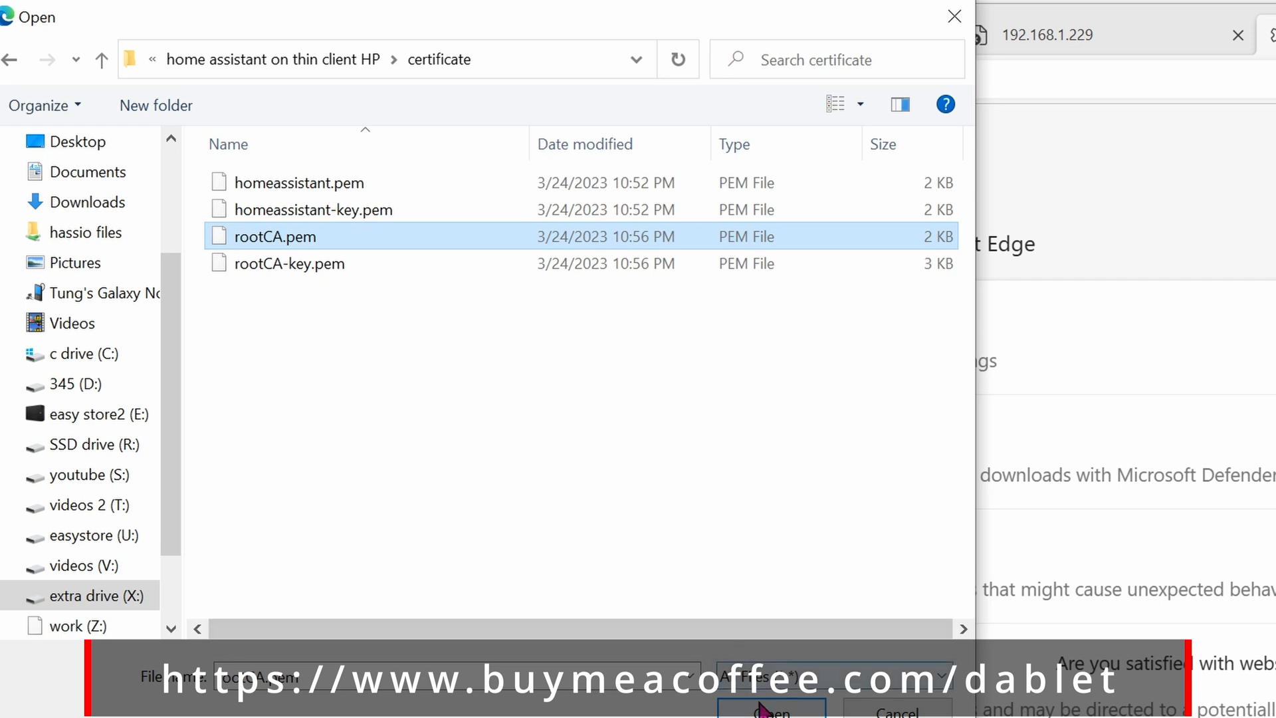
{"action": "left_click", "coordinate": [768, 710]}
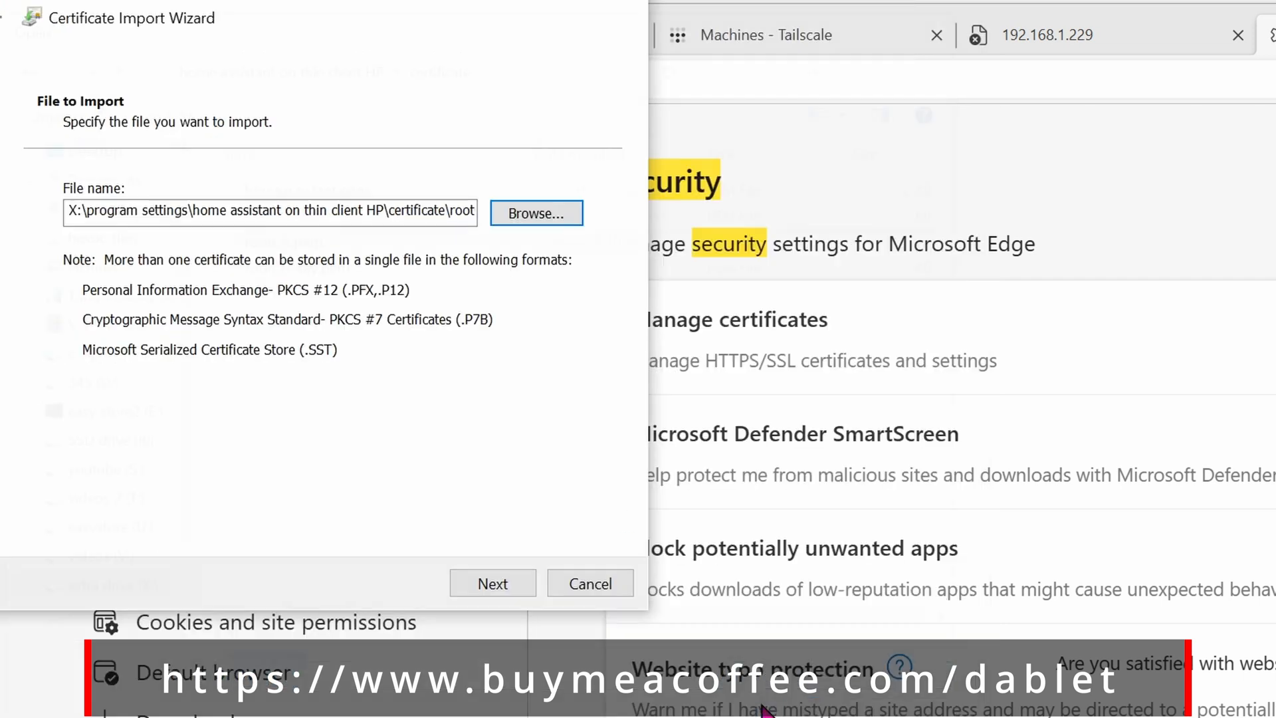
{"action": "left_click", "coordinate": [491, 583]}
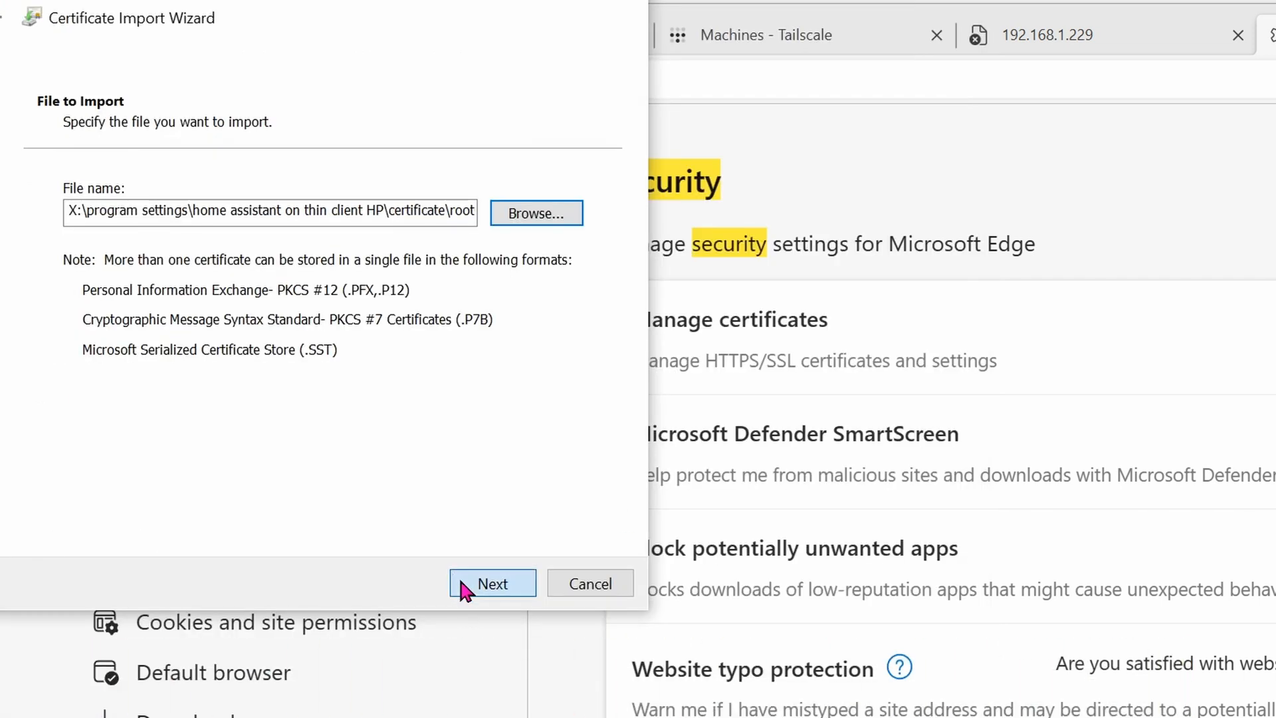
{"action": "left_click", "coordinate": [491, 584]}
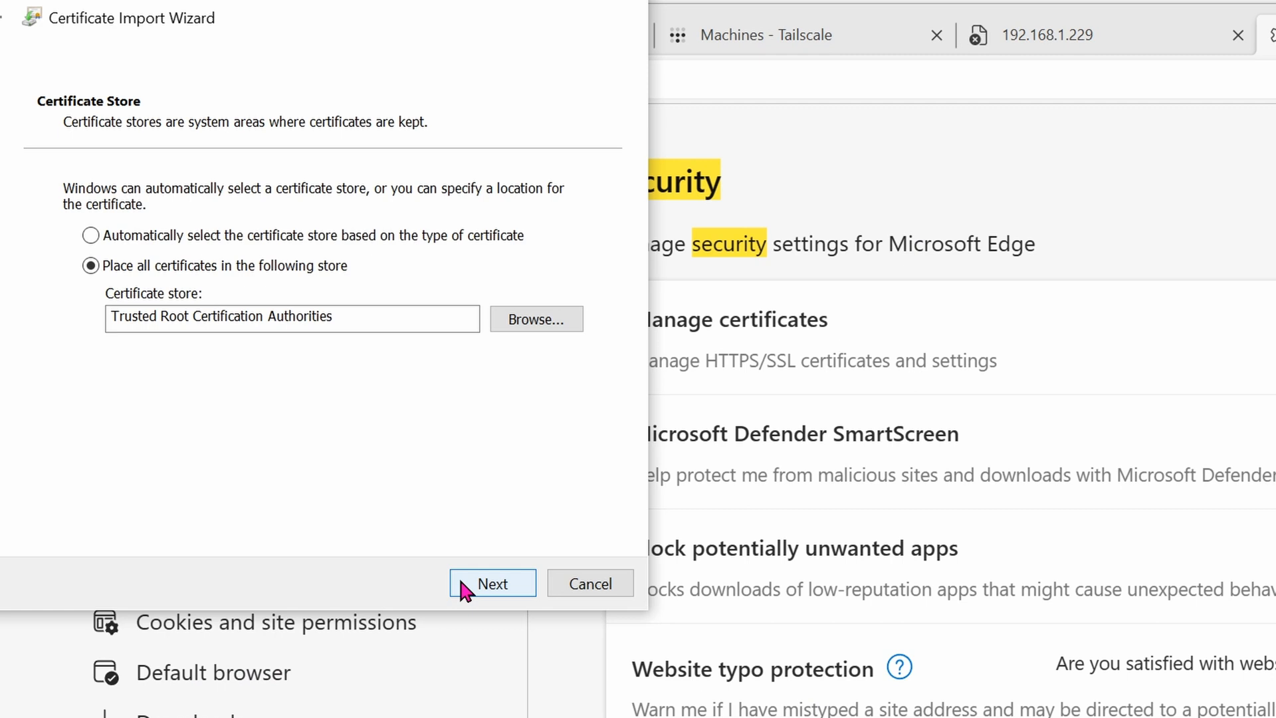
{"action": "left_click", "coordinate": [491, 583]}
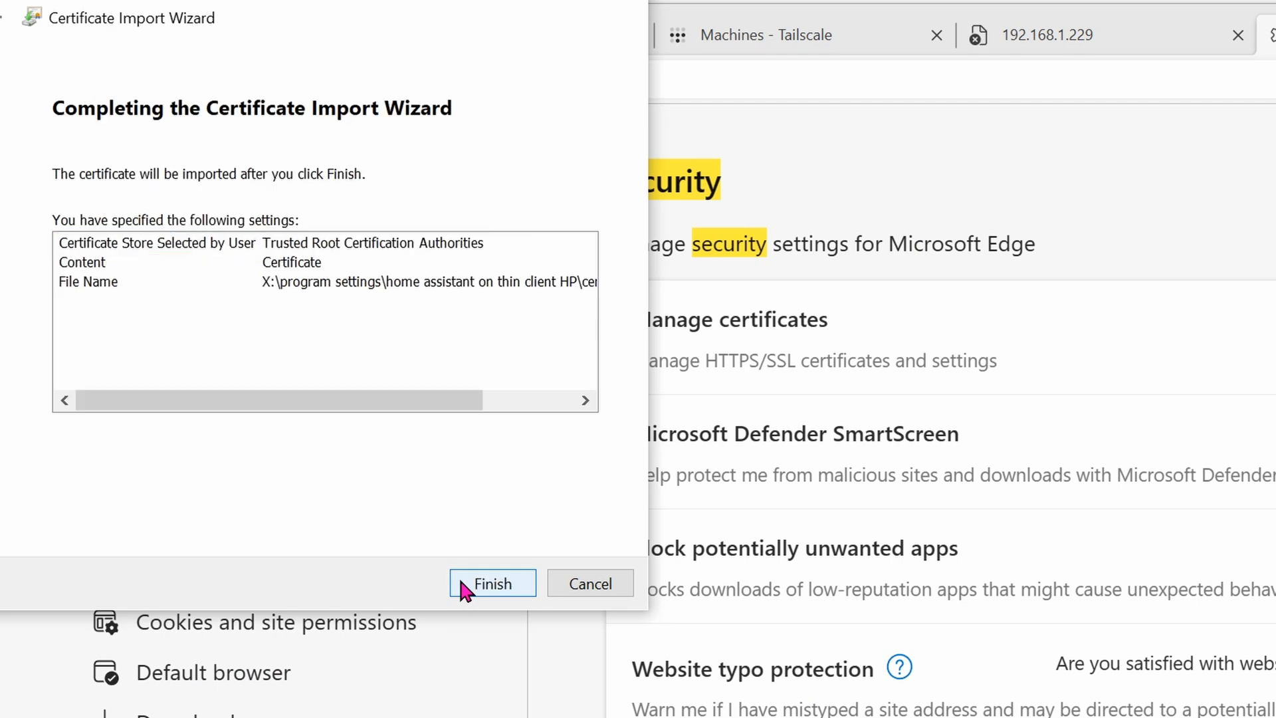
{"action": "left_click", "coordinate": [492, 584]}
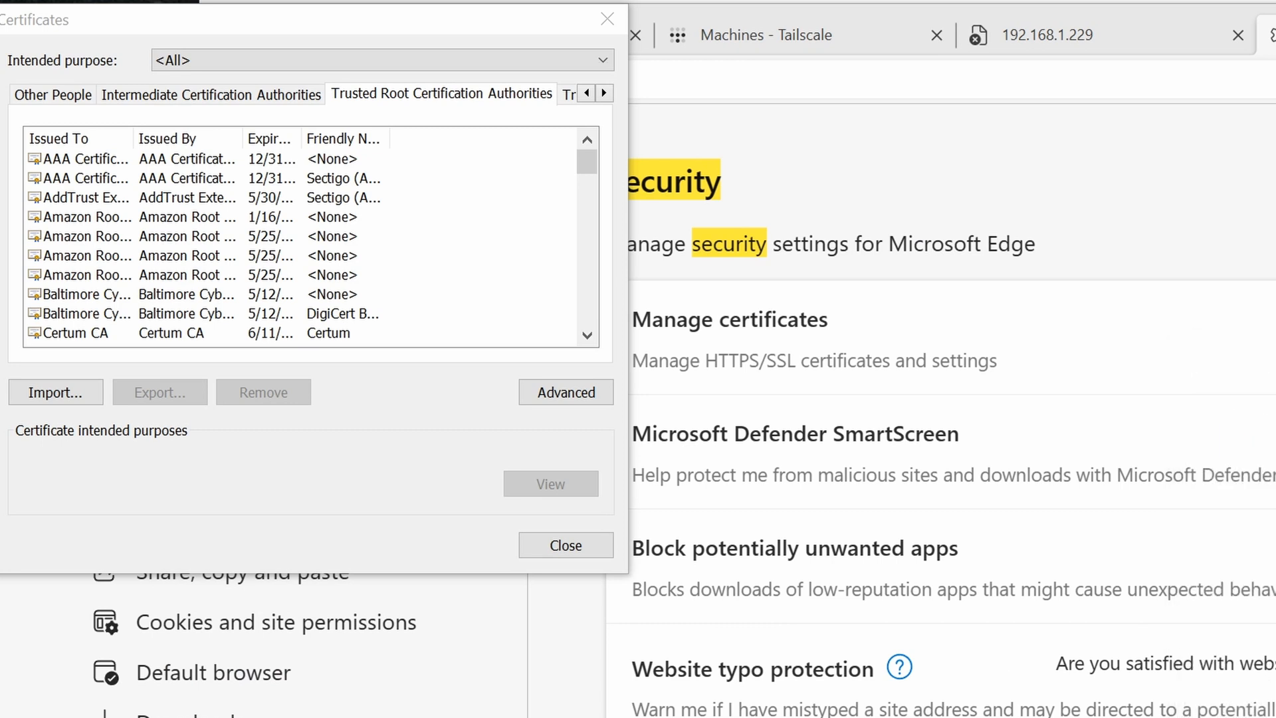
{"action": "mouse_move", "coordinate": [565, 545]}
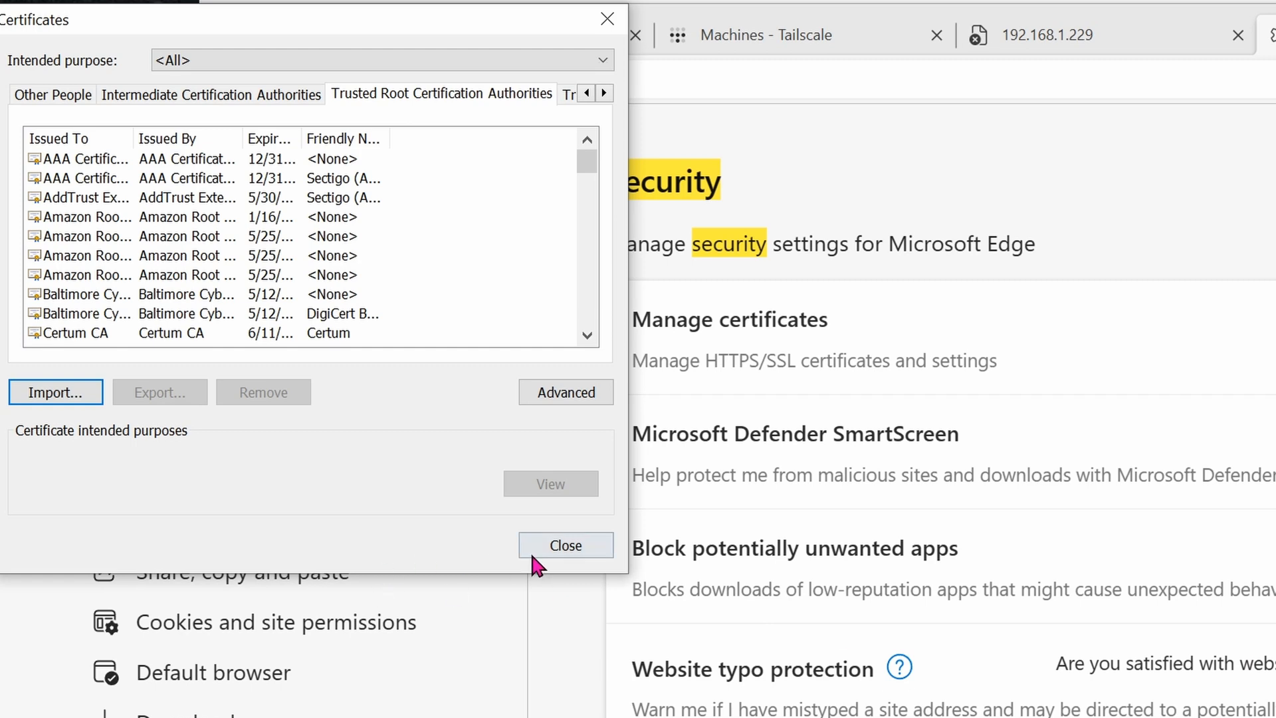
{"action": "left_click", "coordinate": [565, 544]}
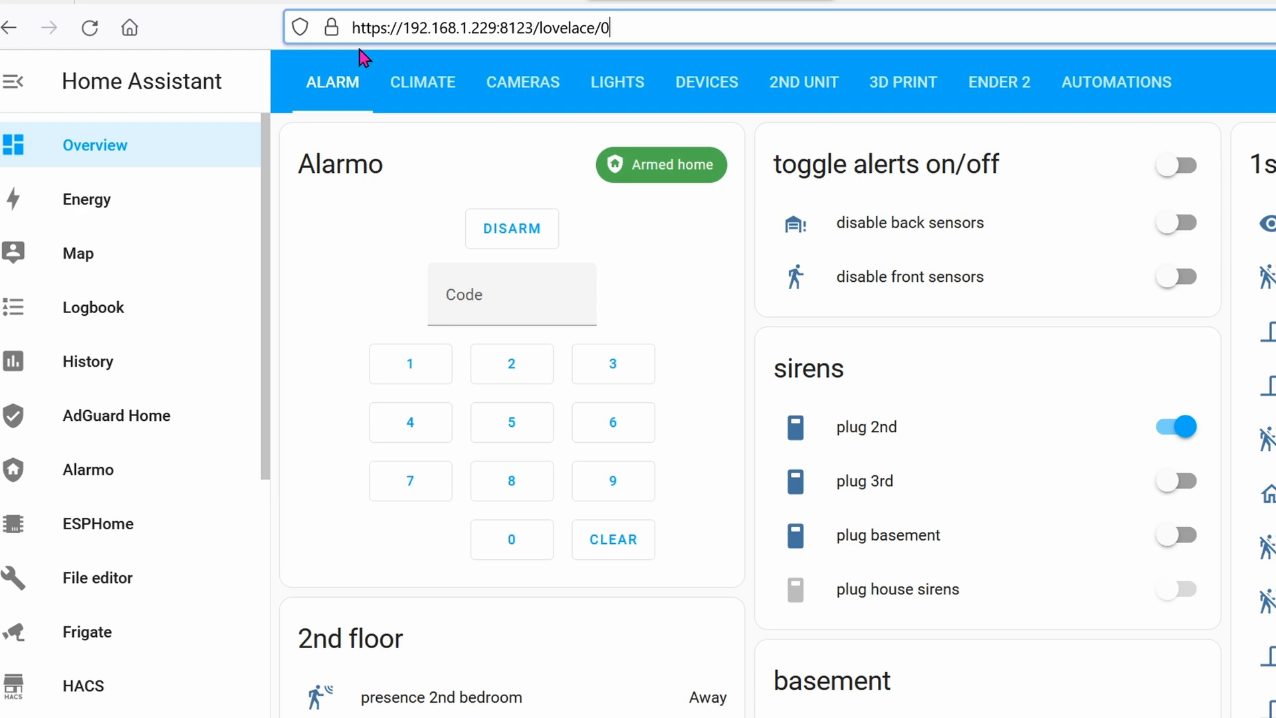
{"action": "mouse_move", "coordinate": [405, 61]}
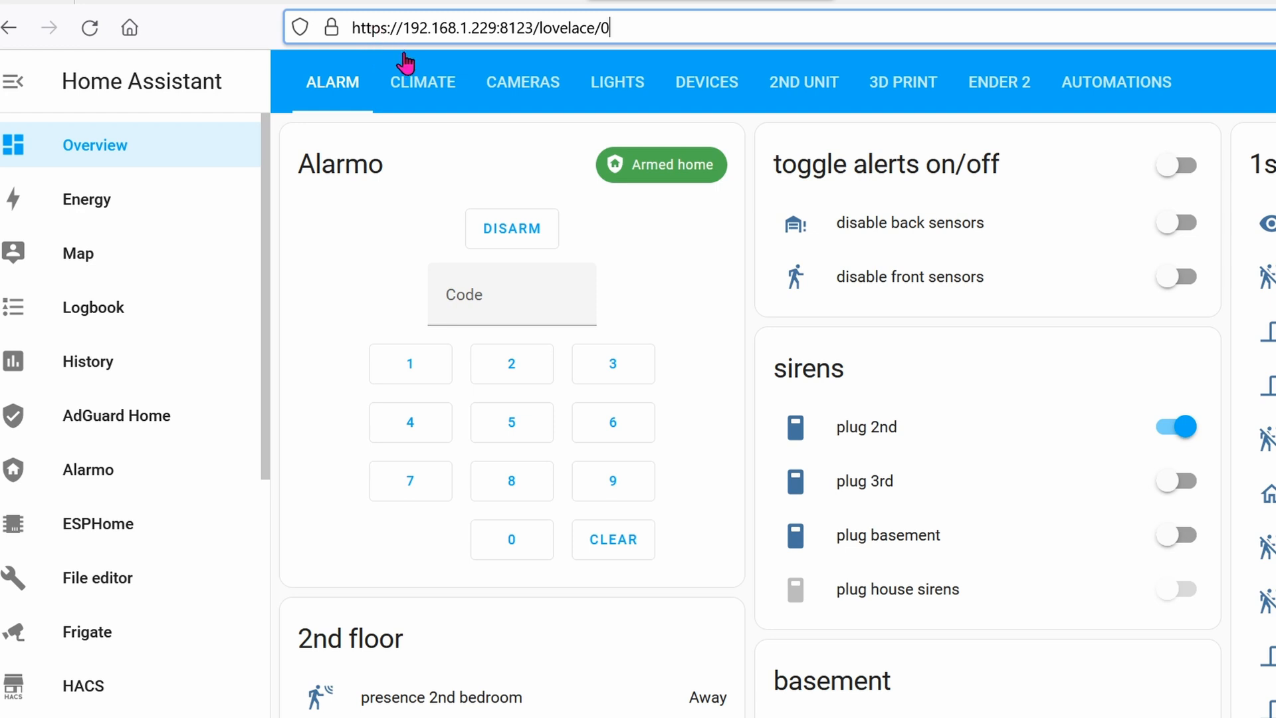
{"action": "left_click", "coordinate": [482, 26]}
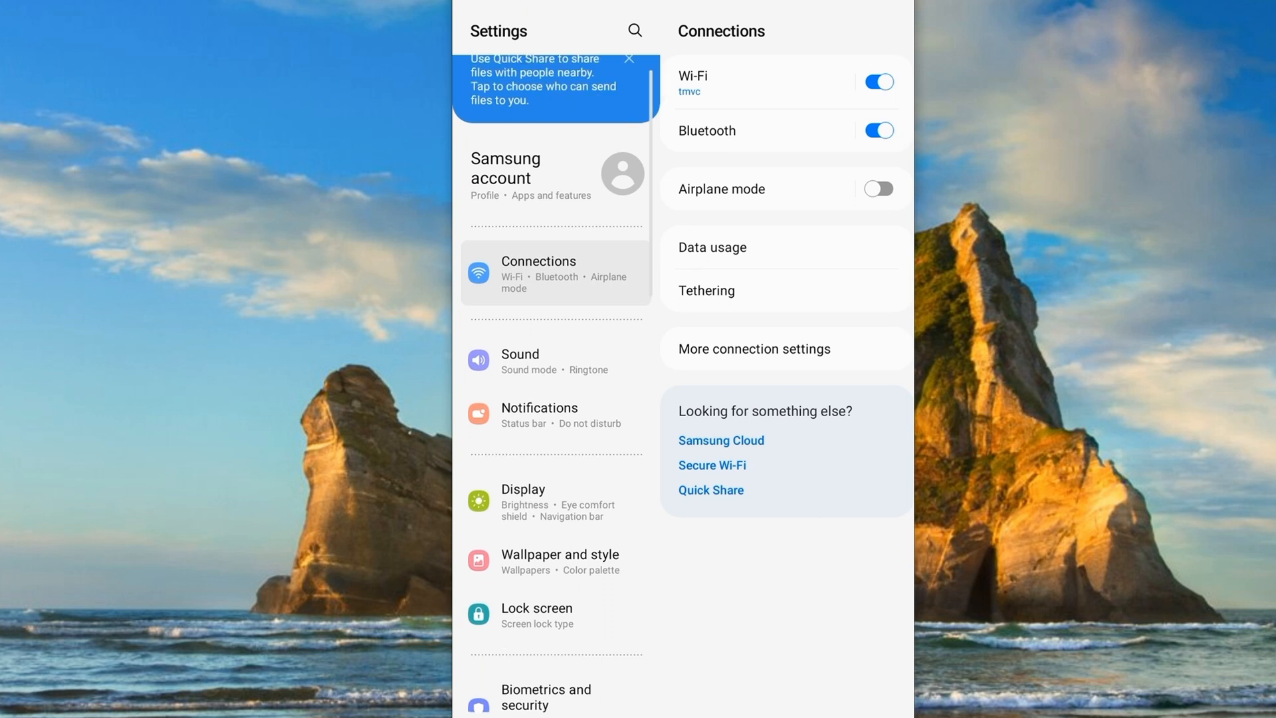
Step: Install rootCA.pem as a CA certificate from device storage via Biometrics and security, accepting Install anyway
{"action": "left_click", "coordinate": [634, 31]}
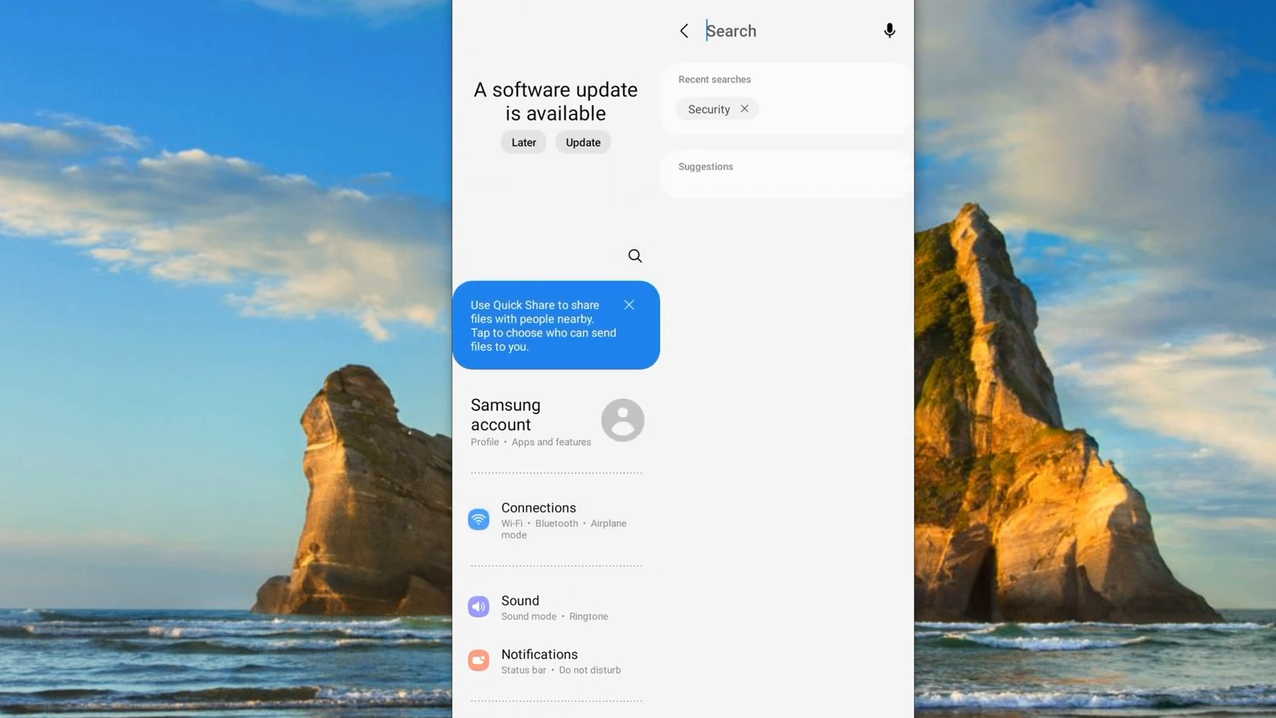
{"action": "left_click", "coordinate": [707, 109]}
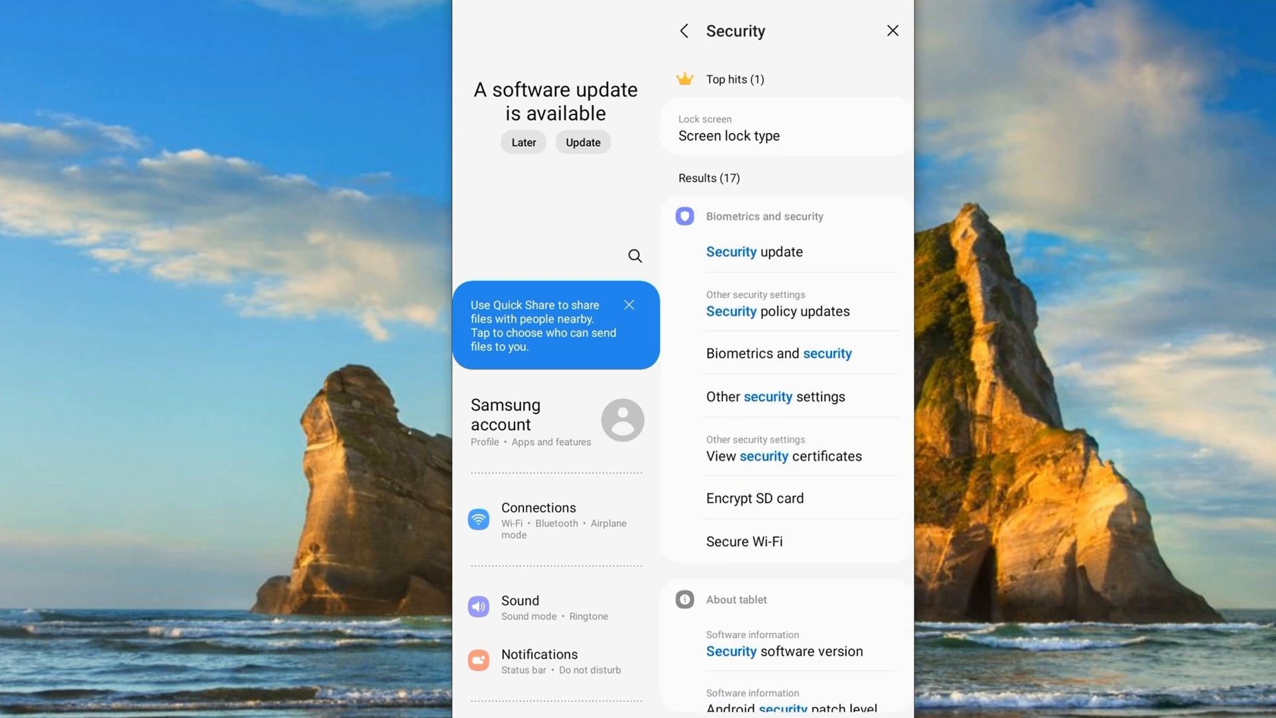
{"action": "left_click", "coordinate": [763, 216]}
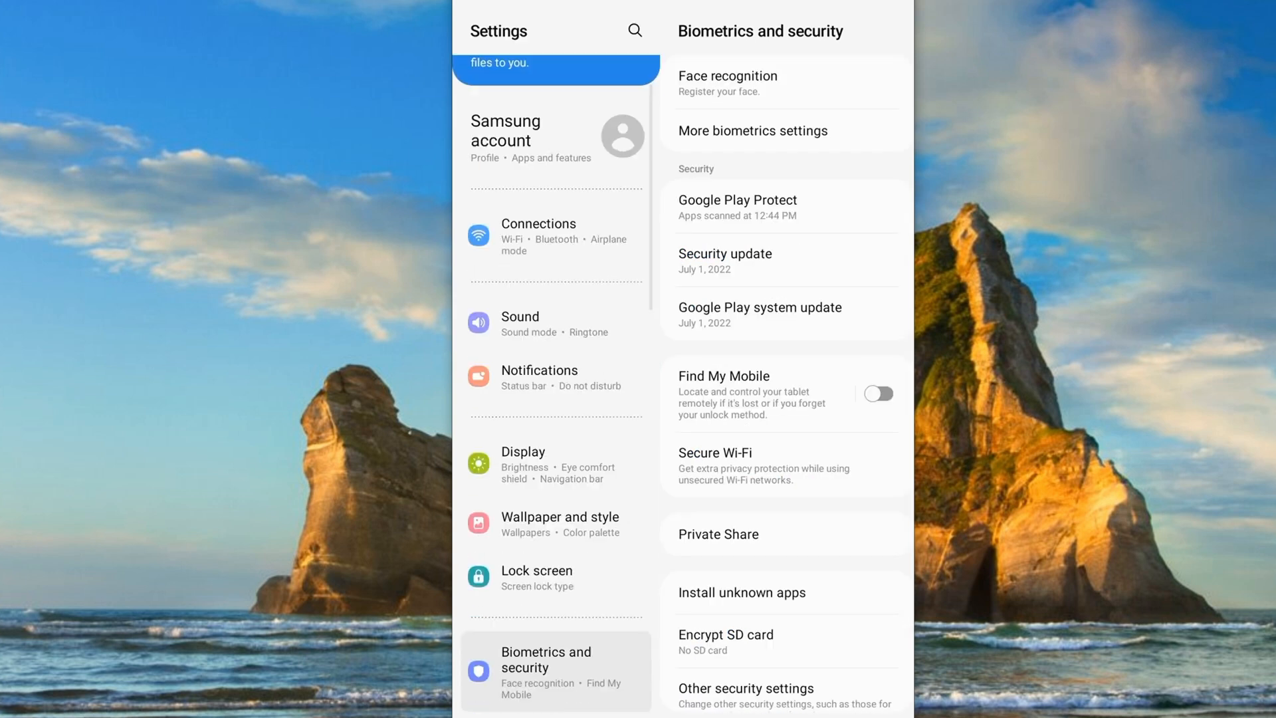
{"action": "left_click", "coordinate": [745, 689]}
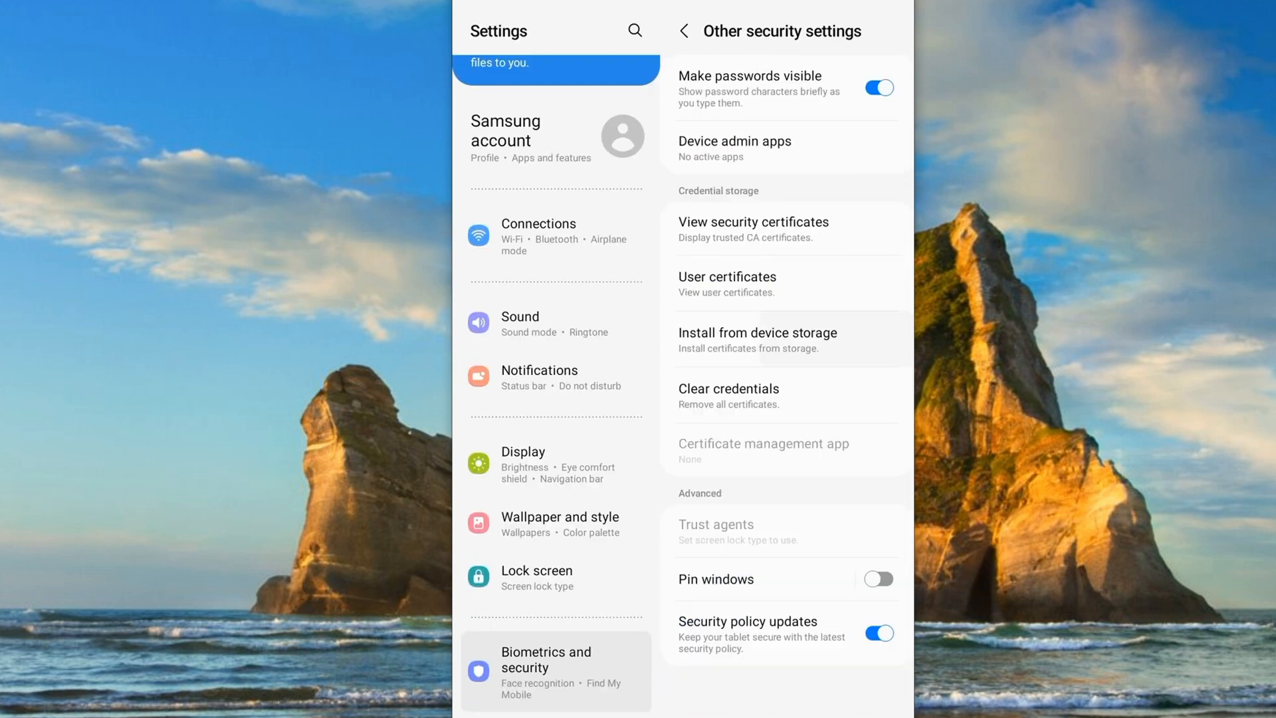
{"action": "left_click", "coordinate": [756, 332]}
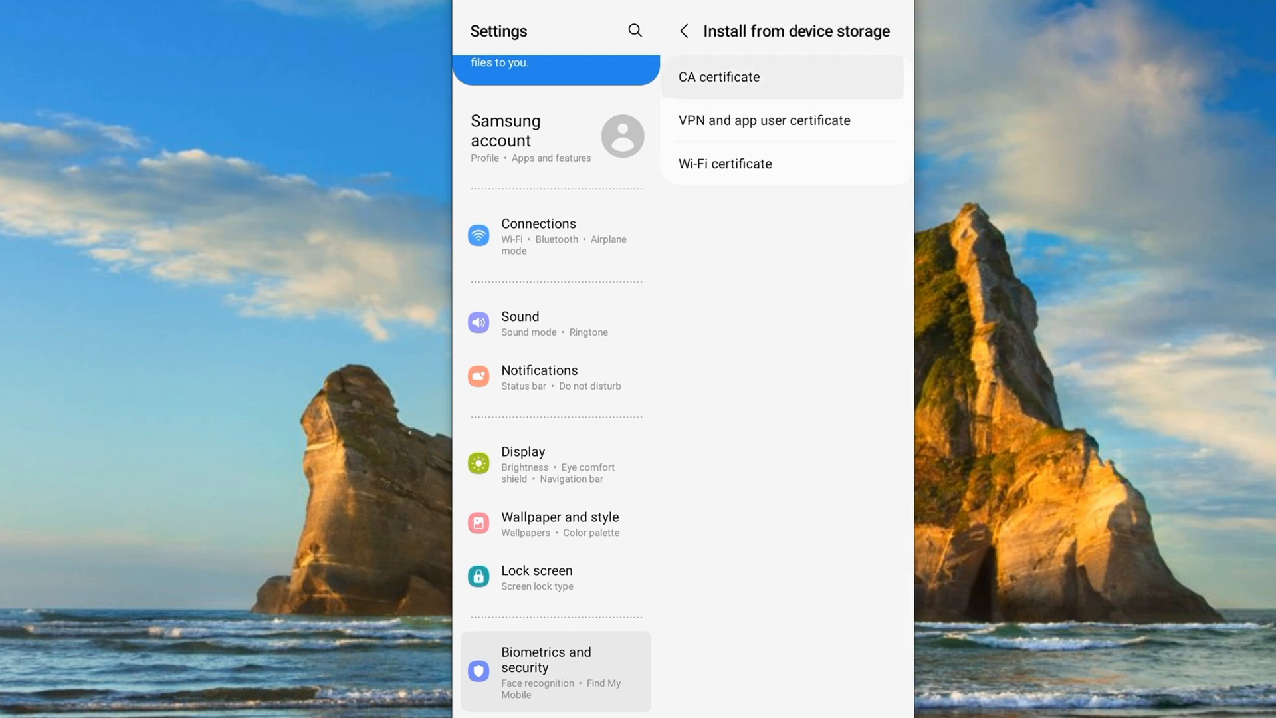
{"action": "left_click", "coordinate": [718, 76]}
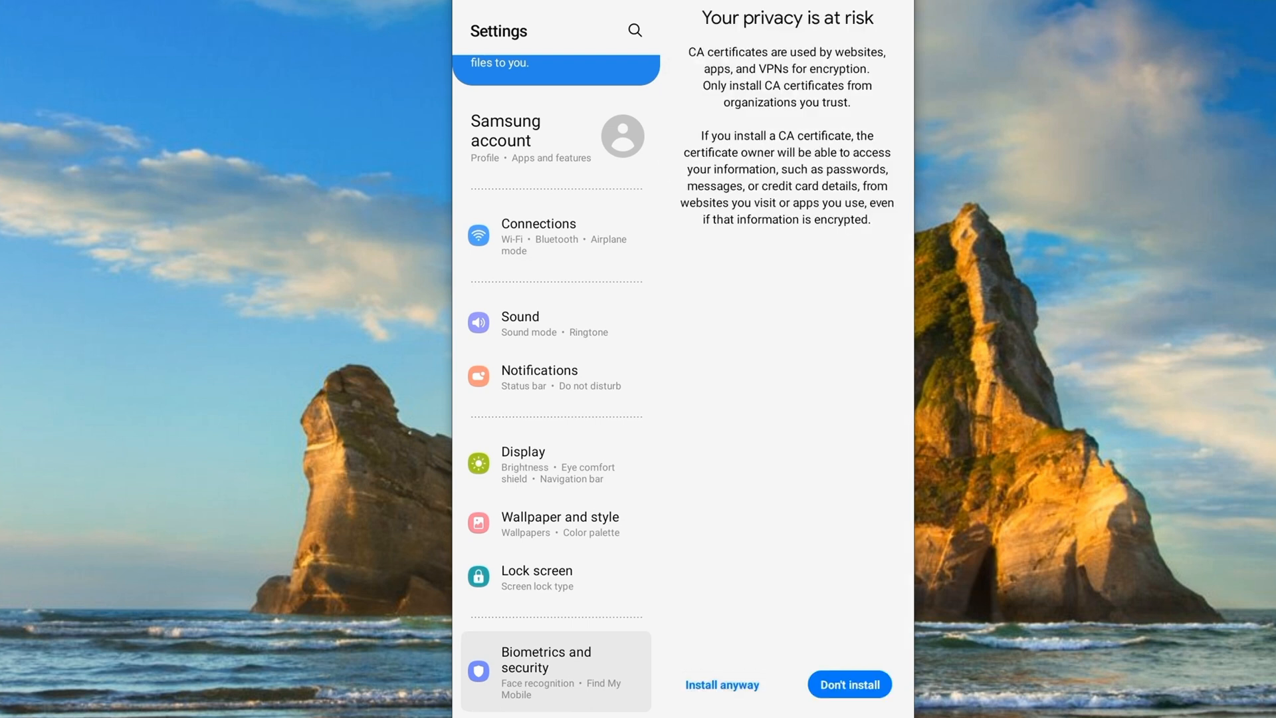
{"action": "left_click", "coordinate": [721, 685]}
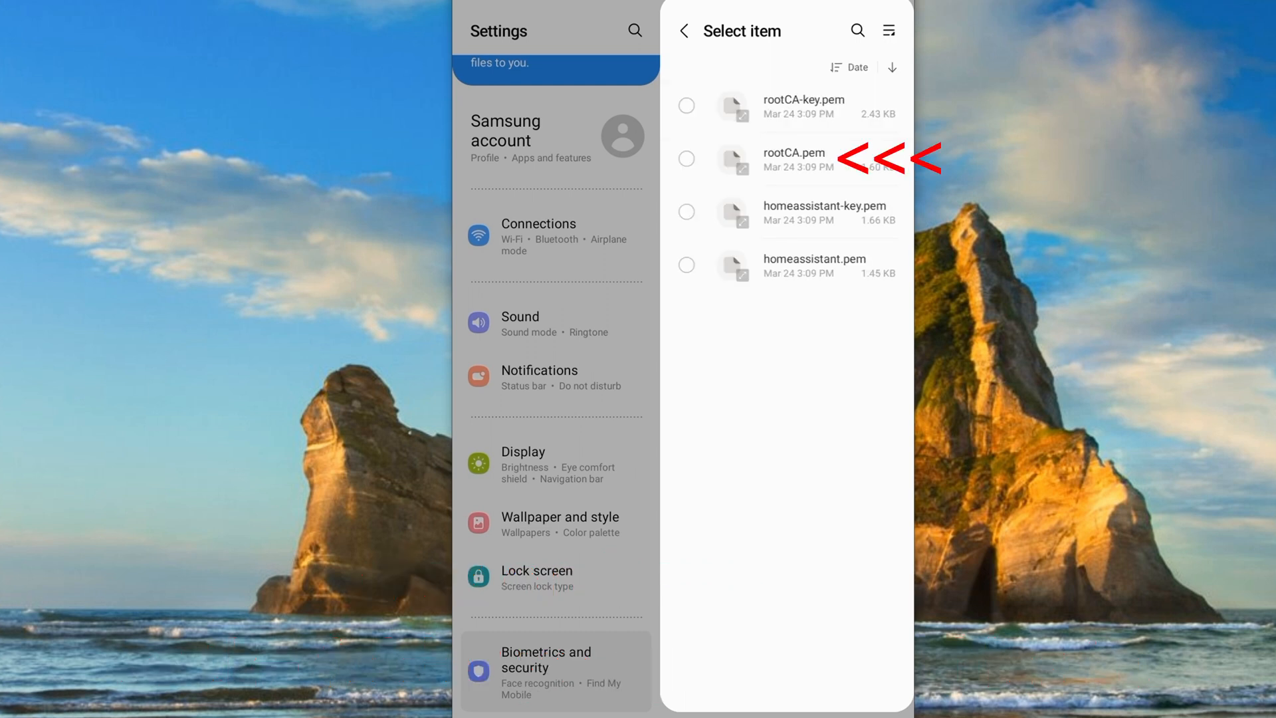
{"action": "left_click", "coordinate": [686, 159]}
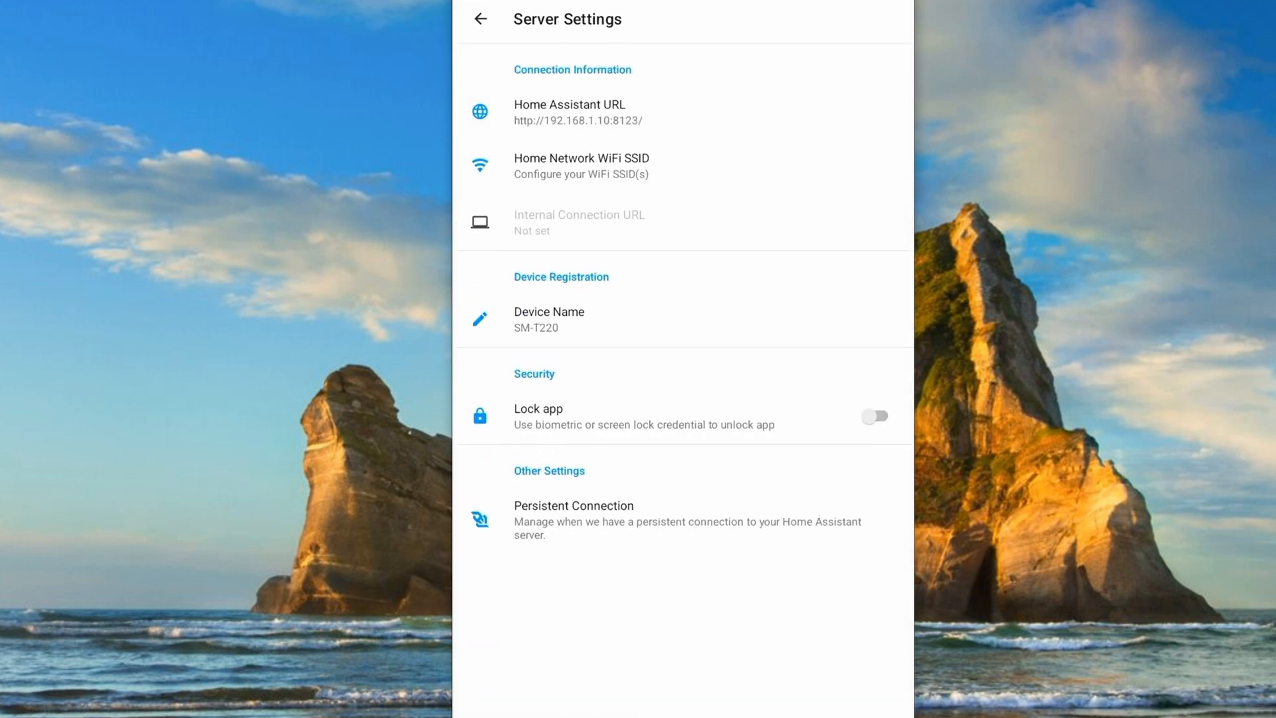
{"action": "left_click", "coordinate": [577, 112]}
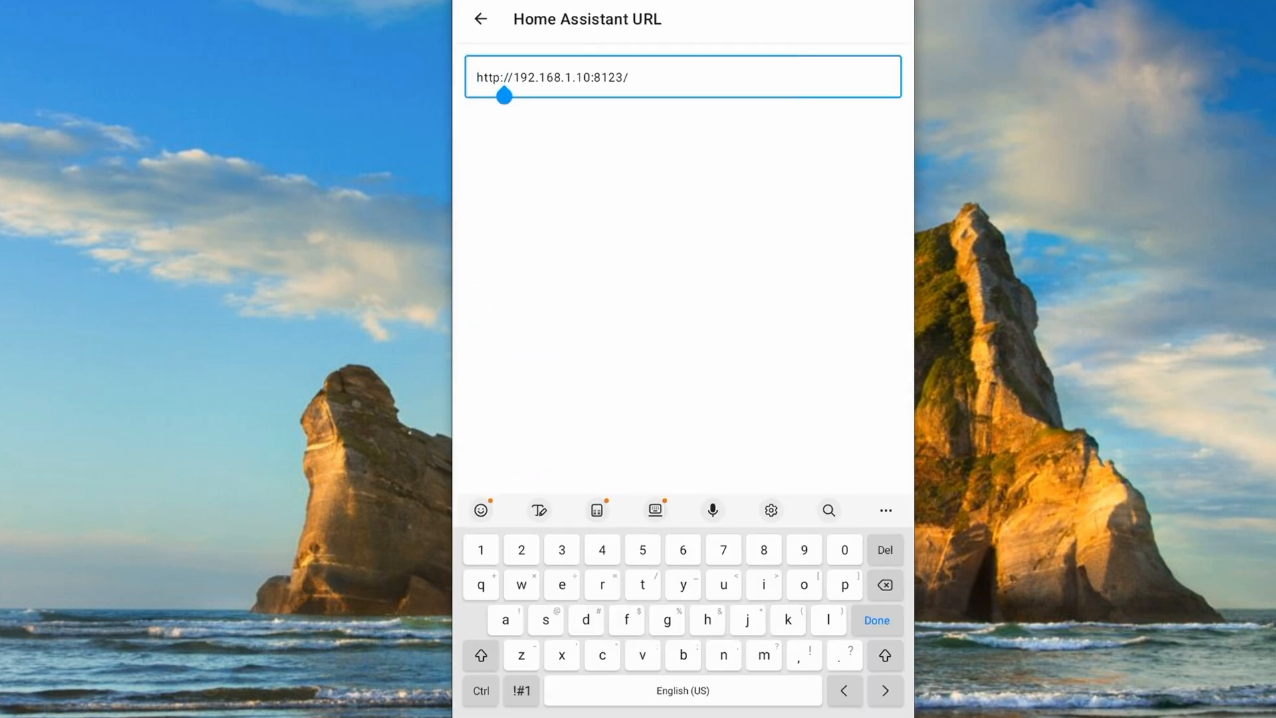